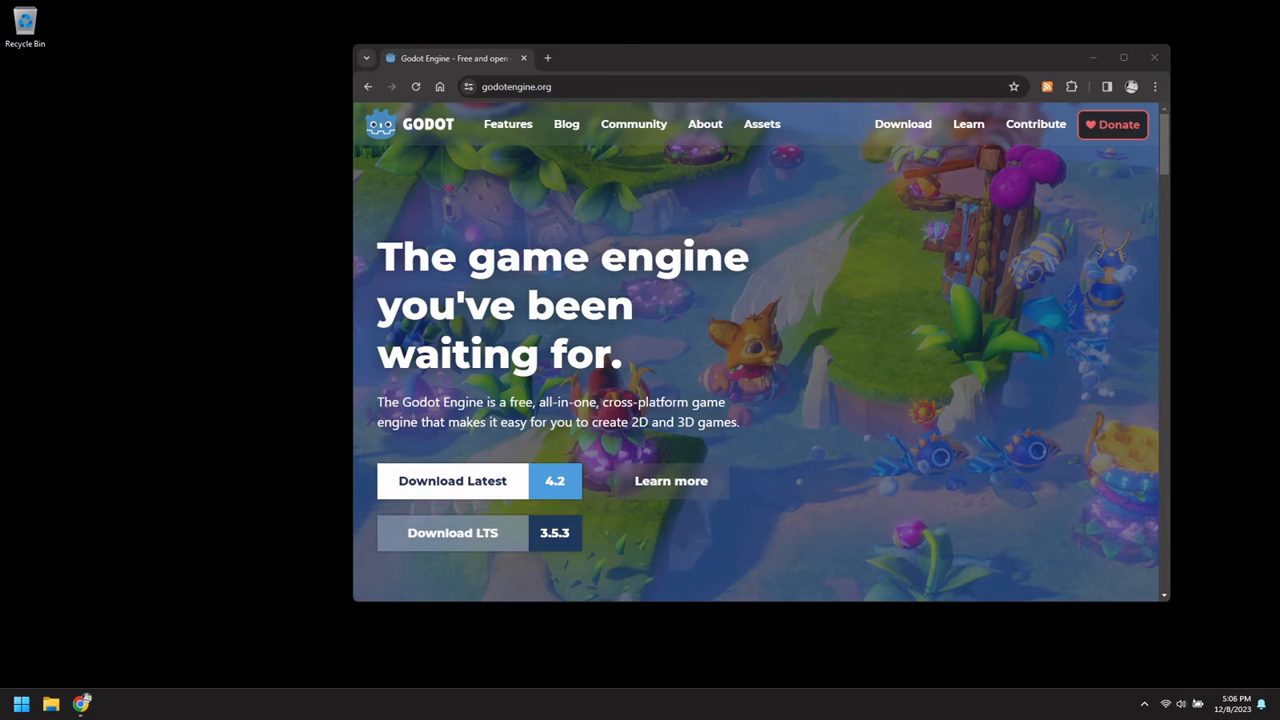
Open the Godot 4.2.1 rc1 blog post and start the Windows Standard download.
{"action": "left_click", "coordinate": [566, 124]}
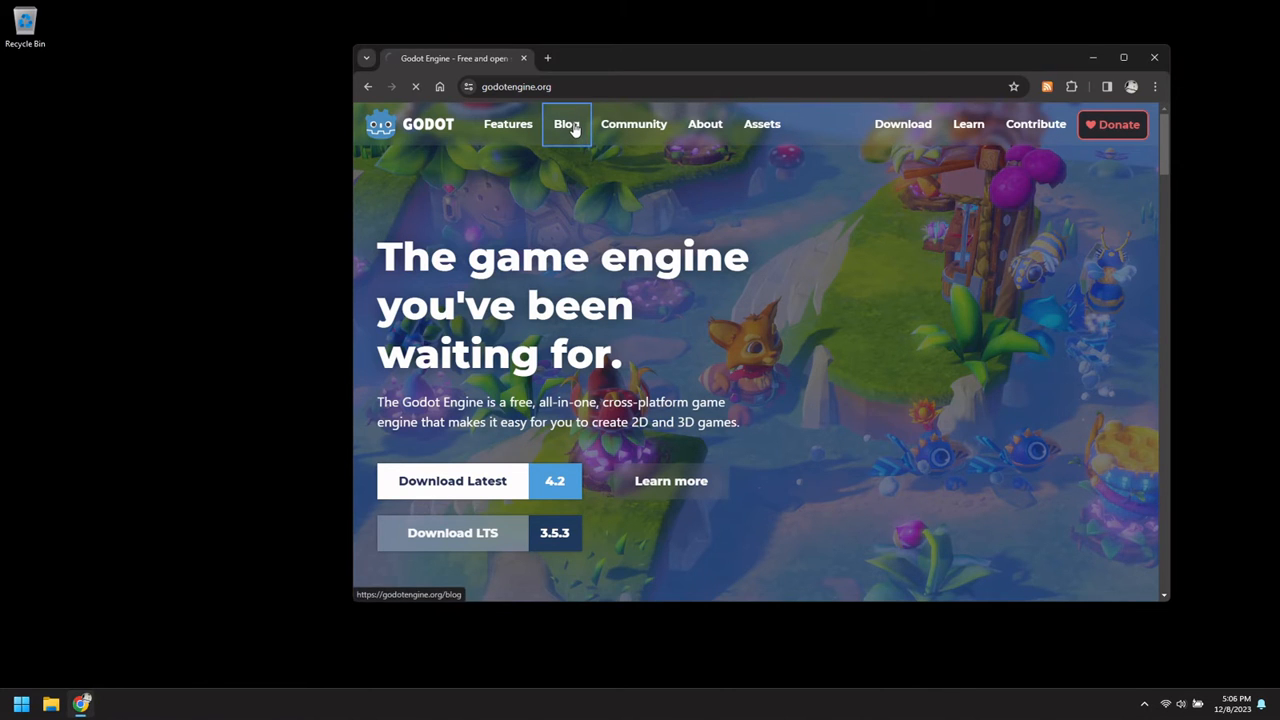
{"action": "left_click", "coordinate": [566, 124]}
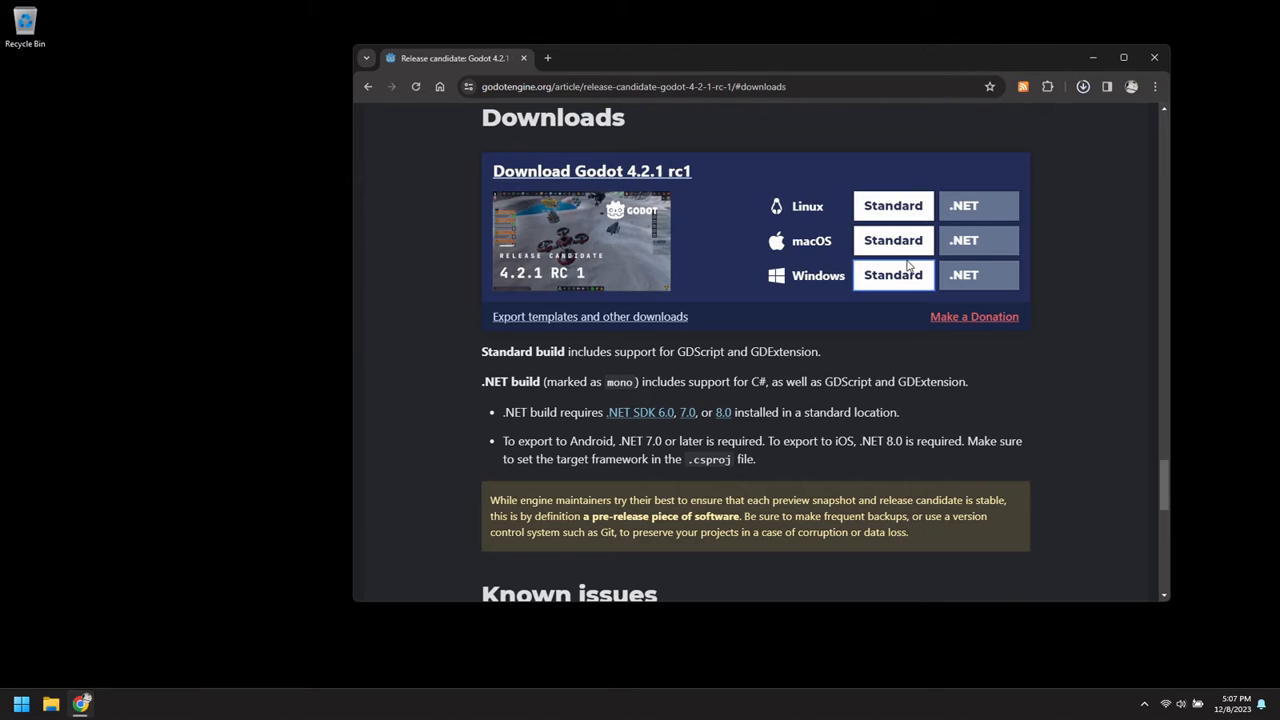
{"action": "mouse_move", "coordinate": [1081, 144]}
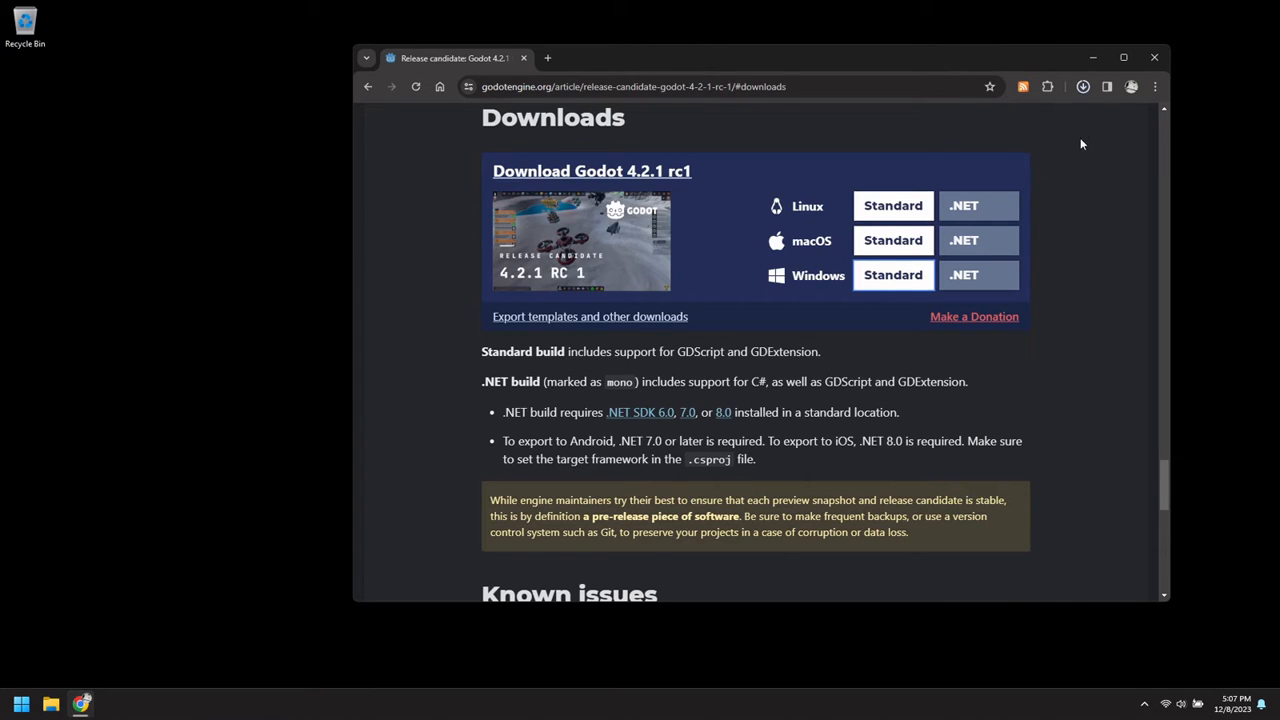
{"action": "mouse_move", "coordinate": [1088, 123]}
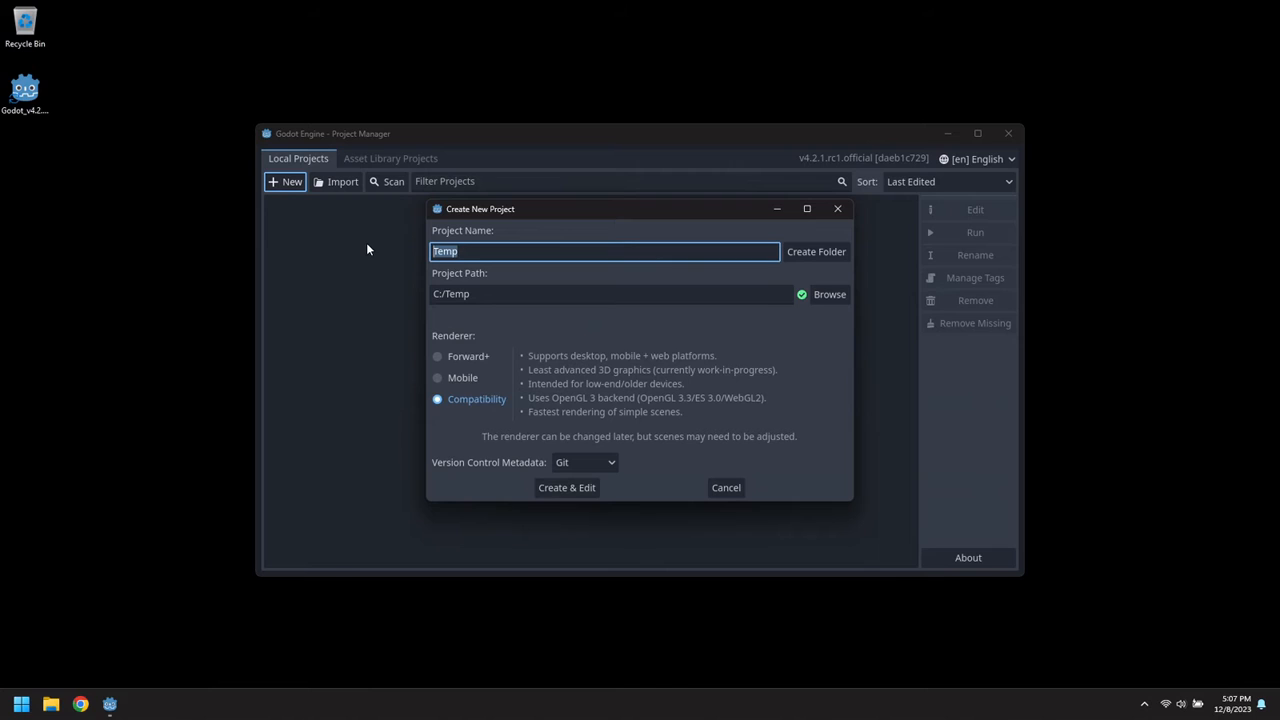
Create GodotXRDemoProject in its own C:/Temp folder with Compatibility renderer, and open it.
{"action": "type", "text": "GodotXRDemoProject"}
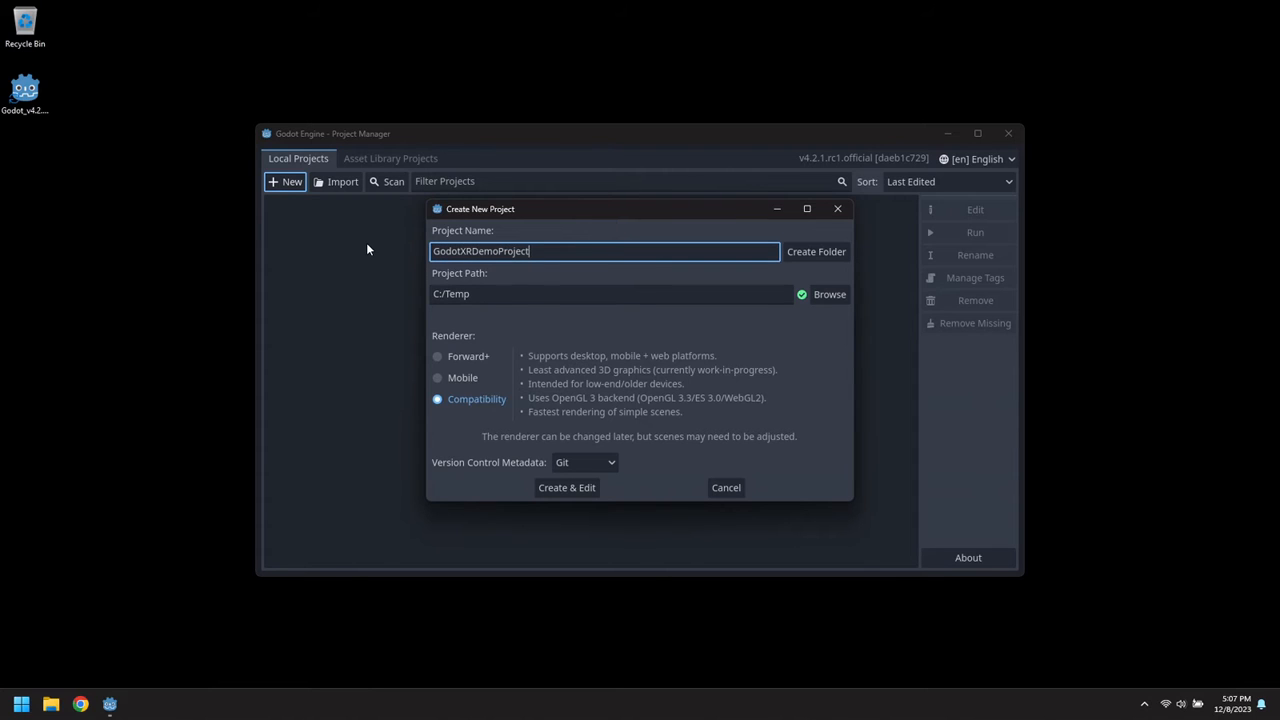
{"action": "left_click", "coordinate": [816, 251]}
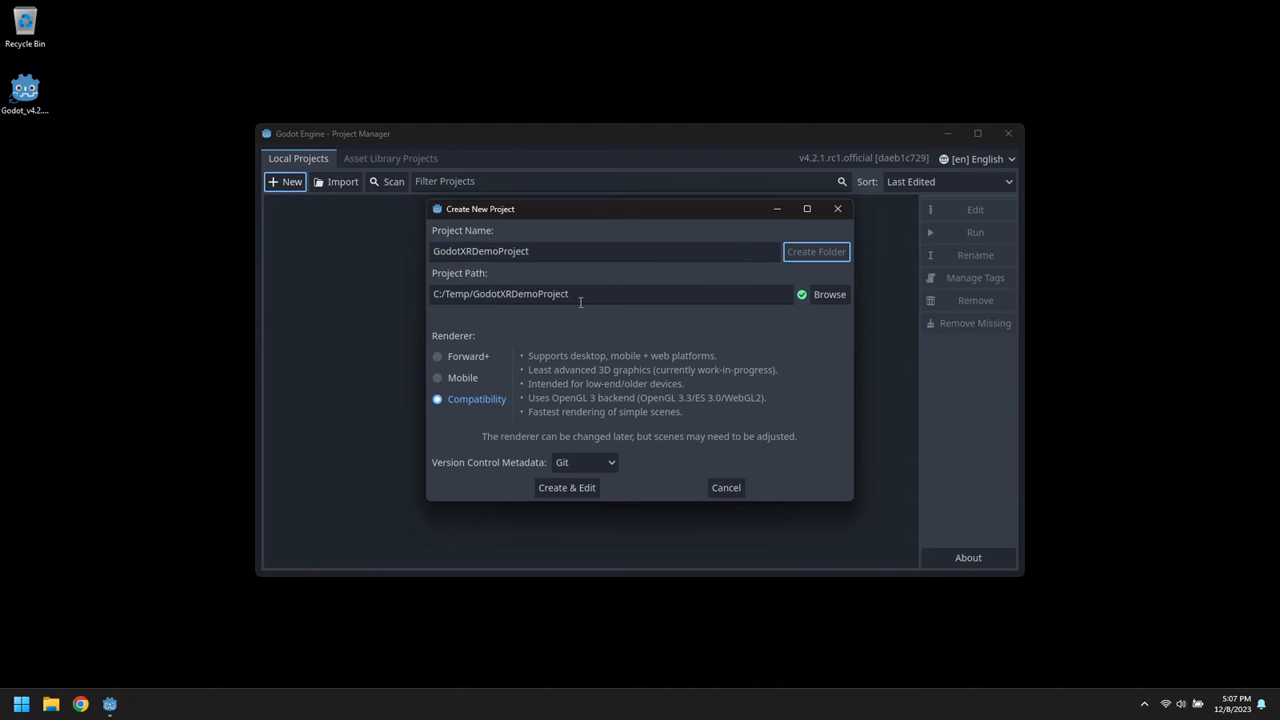
{"action": "mouse_move", "coordinate": [567, 488]}
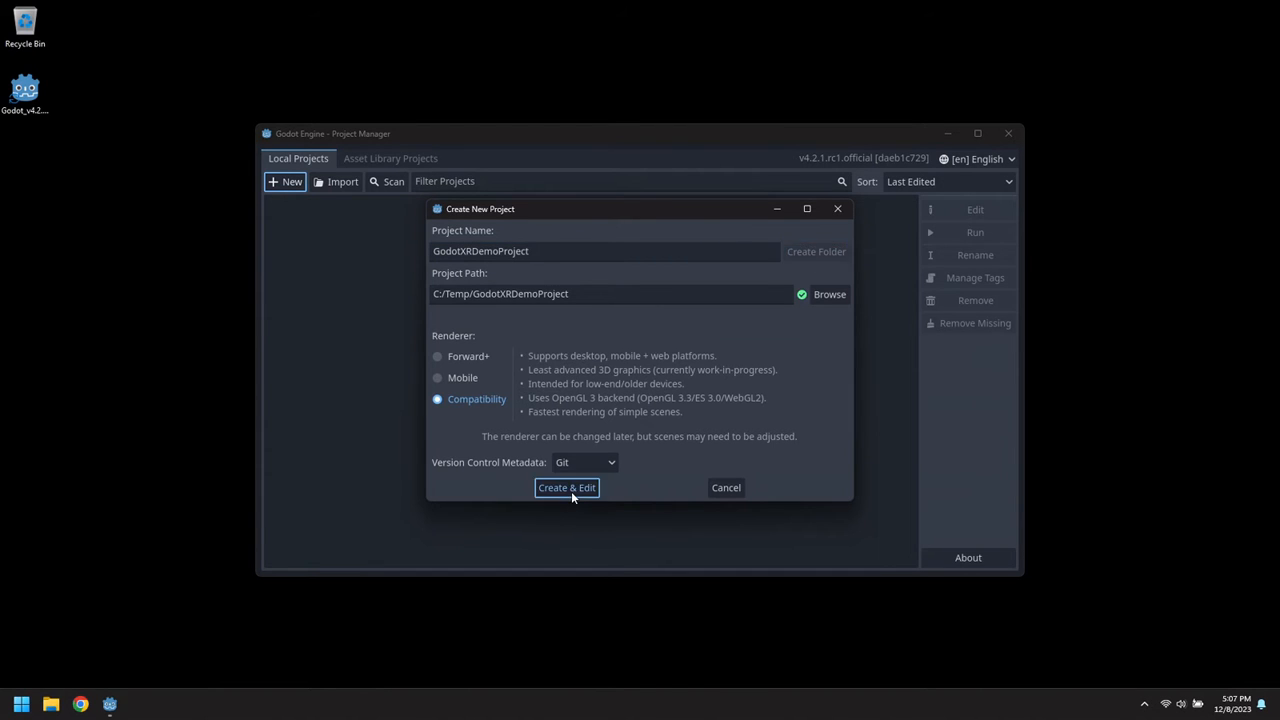
{"action": "left_click", "coordinate": [566, 487]}
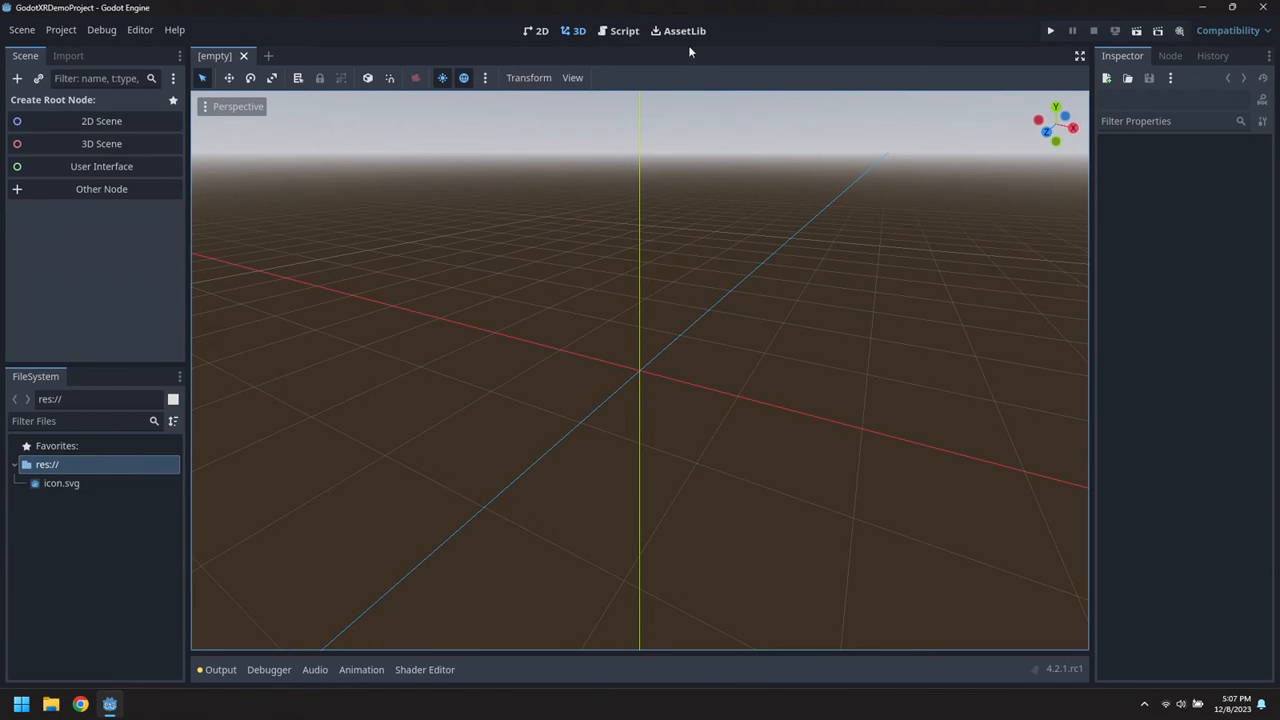
Search AssetLib for XR, then download and install Godot XR Tools for Godot 4.
{"action": "left_click", "coordinate": [680, 30]}
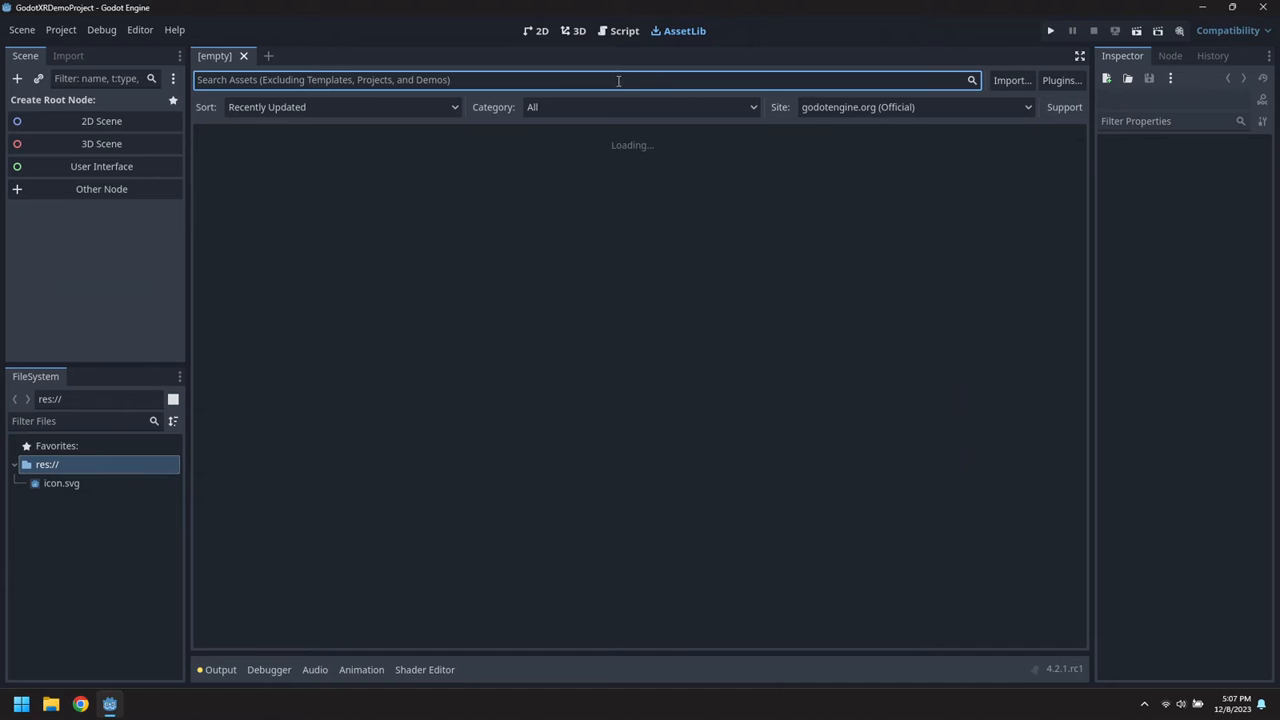
{"action": "type", "text": "XR"}
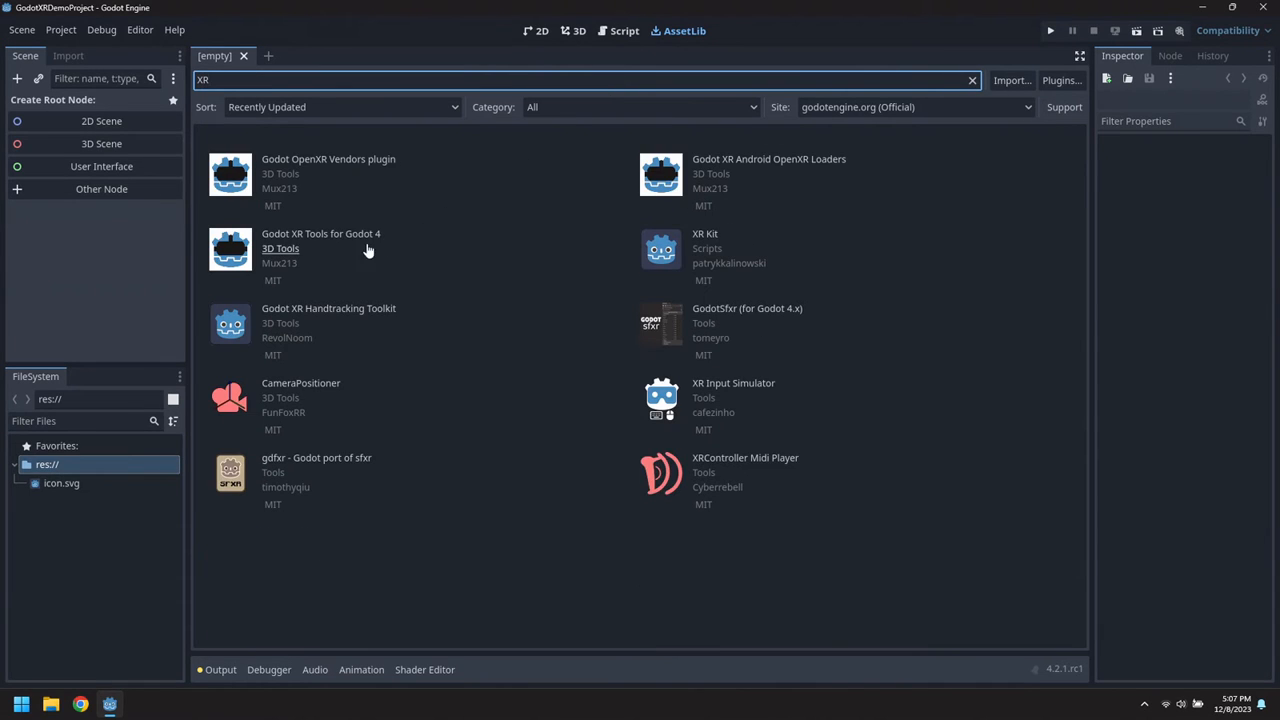
{"action": "left_click", "coordinate": [321, 240]}
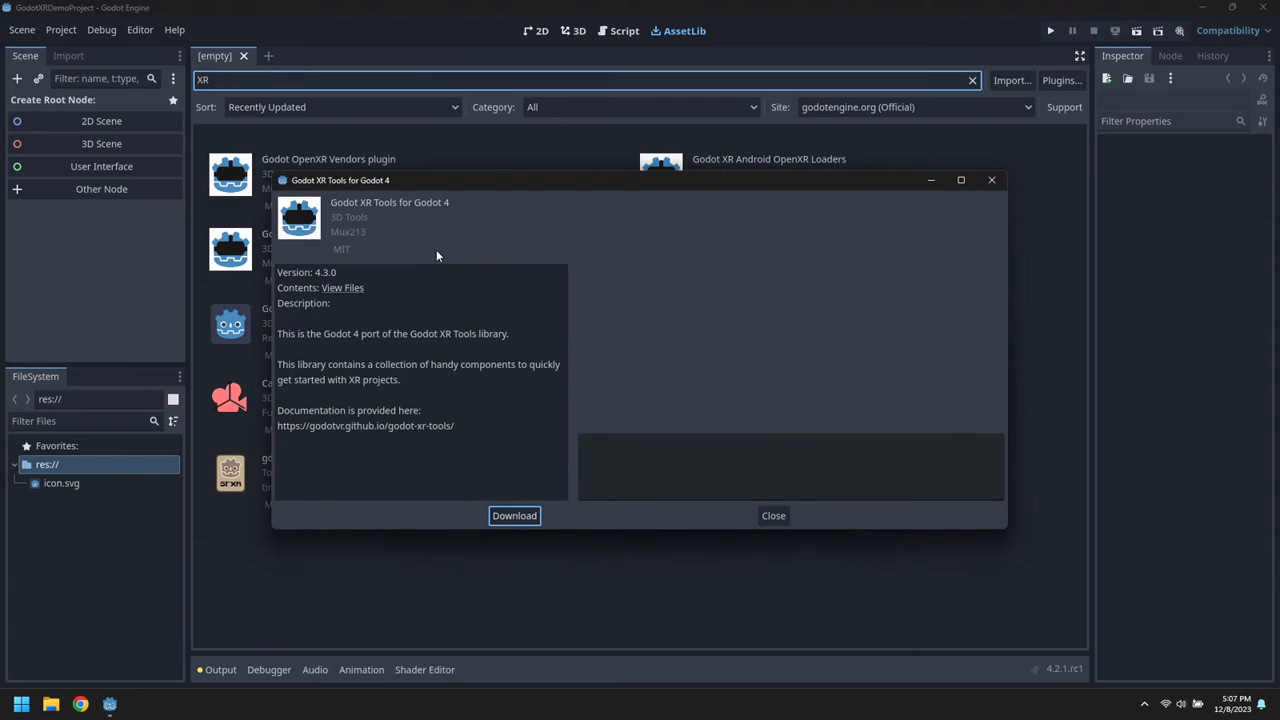
{"action": "mouse_move", "coordinate": [502, 532]}
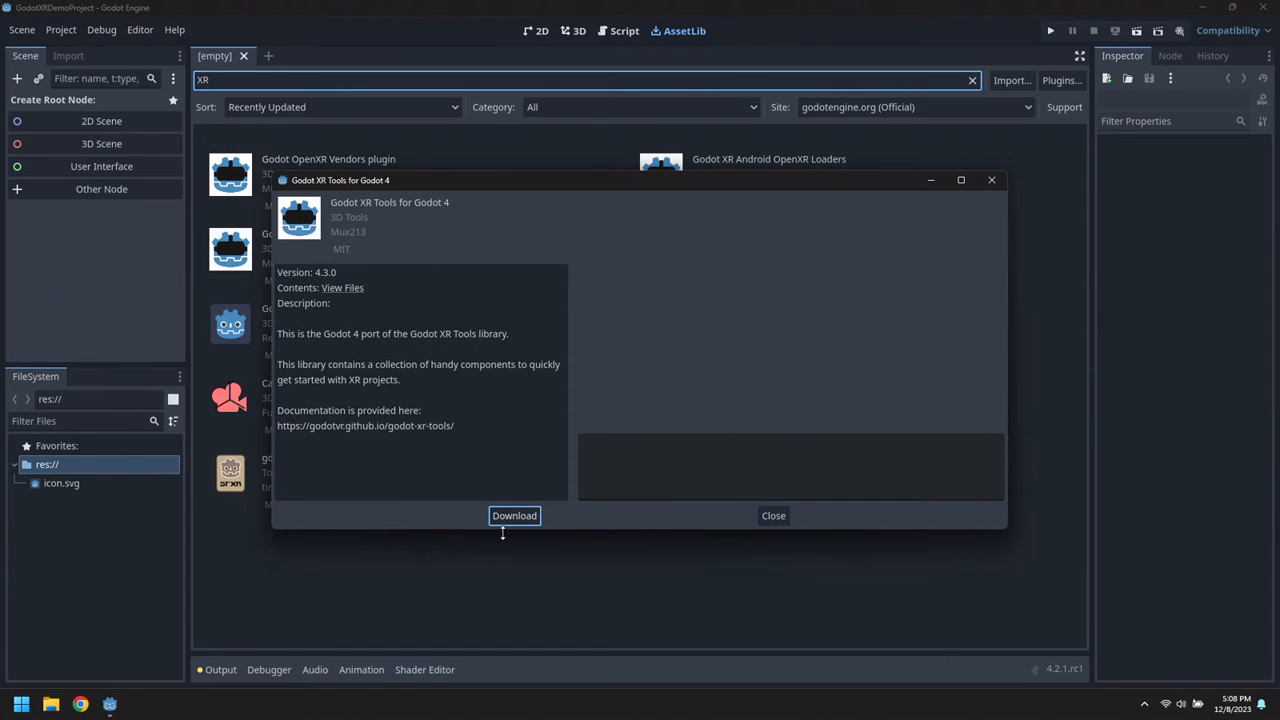
{"action": "left_click", "coordinate": [514, 515]}
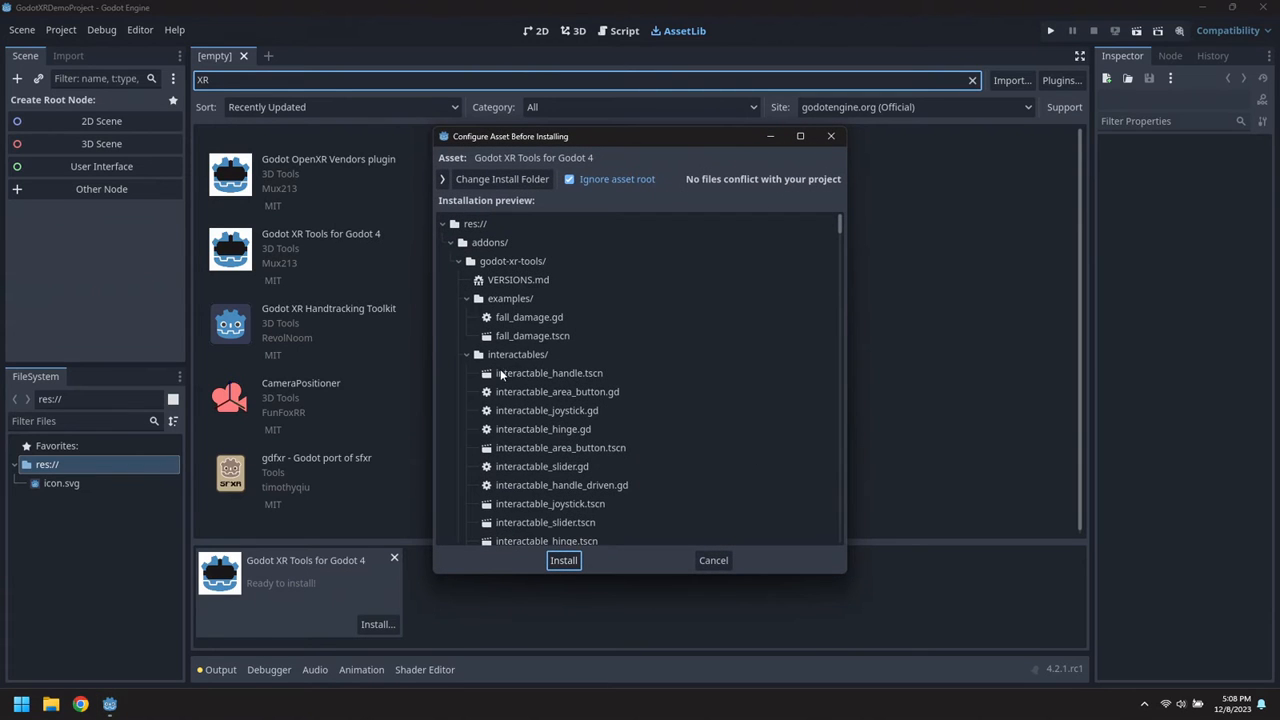
{"action": "left_click", "coordinate": [563, 560]}
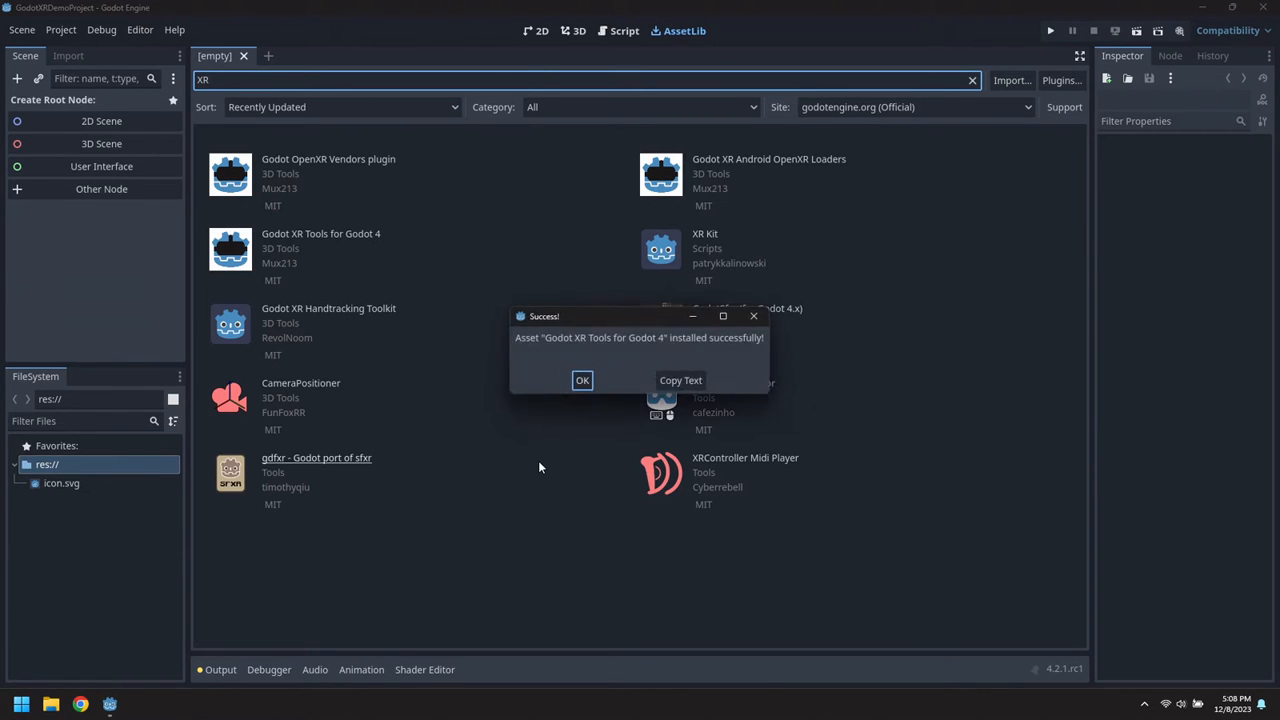
{"action": "left_click", "coordinate": [582, 380]}
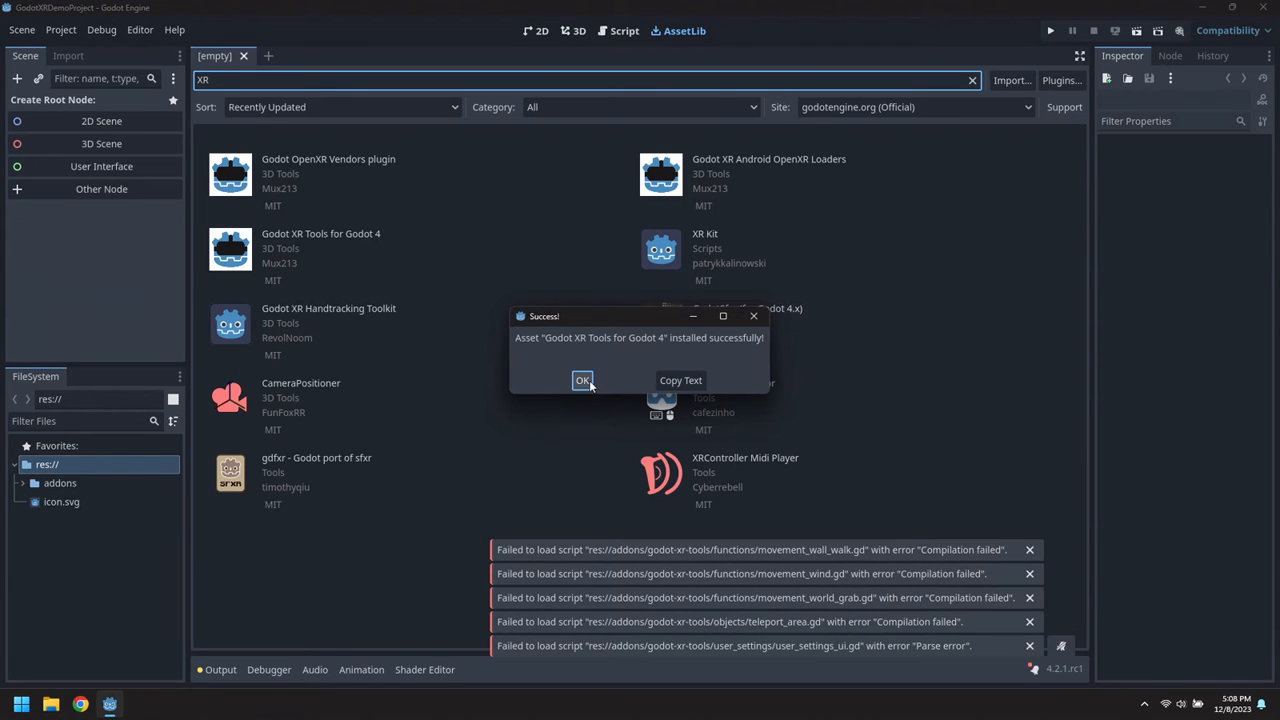
{"action": "left_click", "coordinate": [583, 380]}
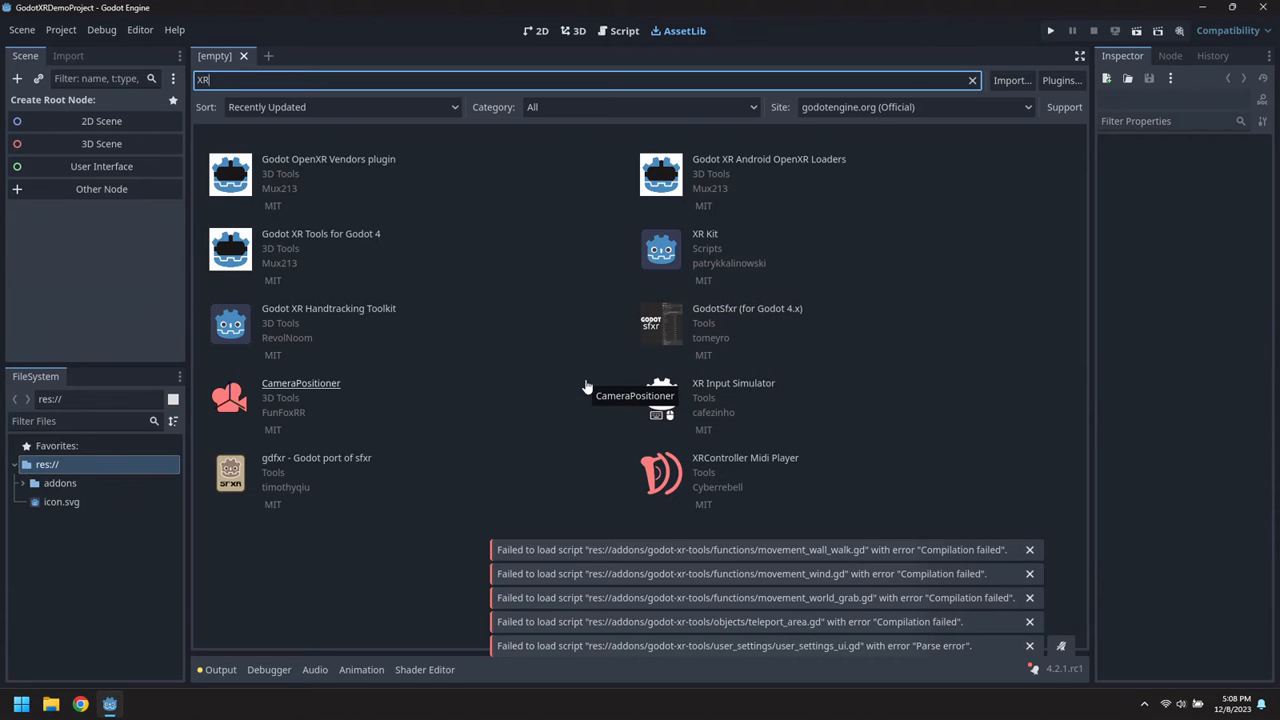
Enable the Godot XR Tools plugin in Project Settings.
{"action": "left_click", "coordinate": [61, 29]}
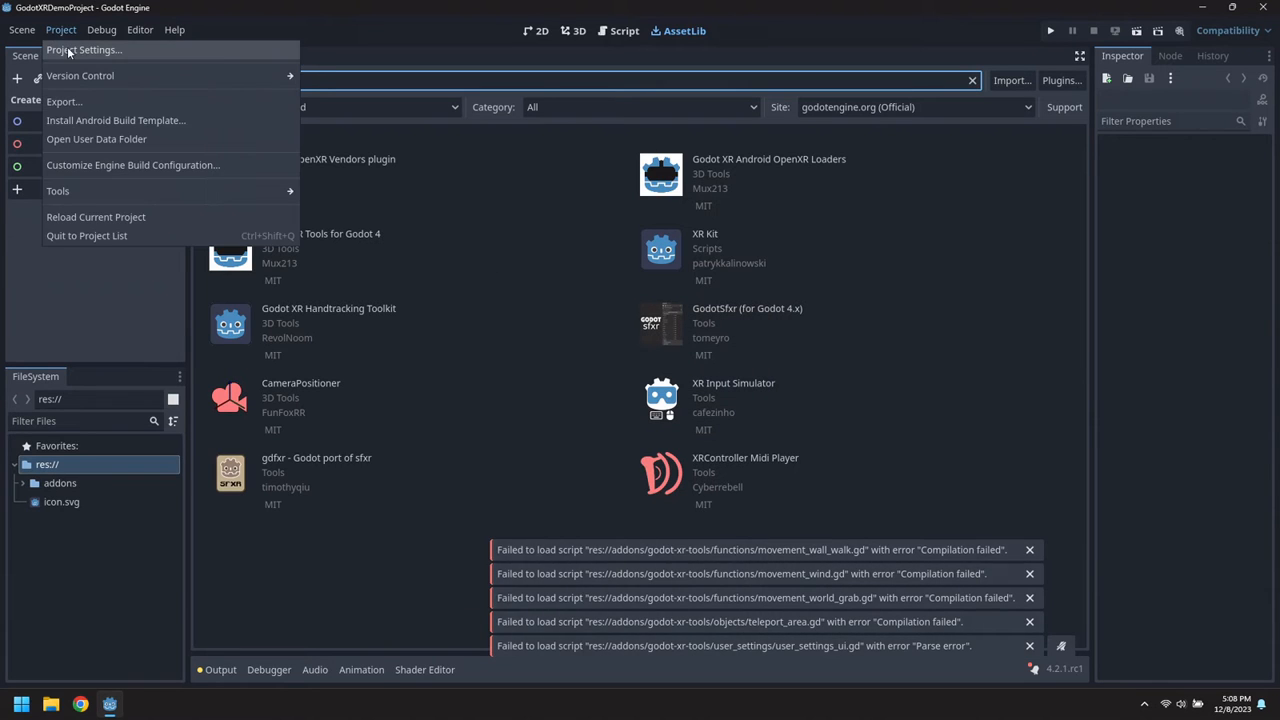
{"action": "left_click", "coordinate": [90, 50]}
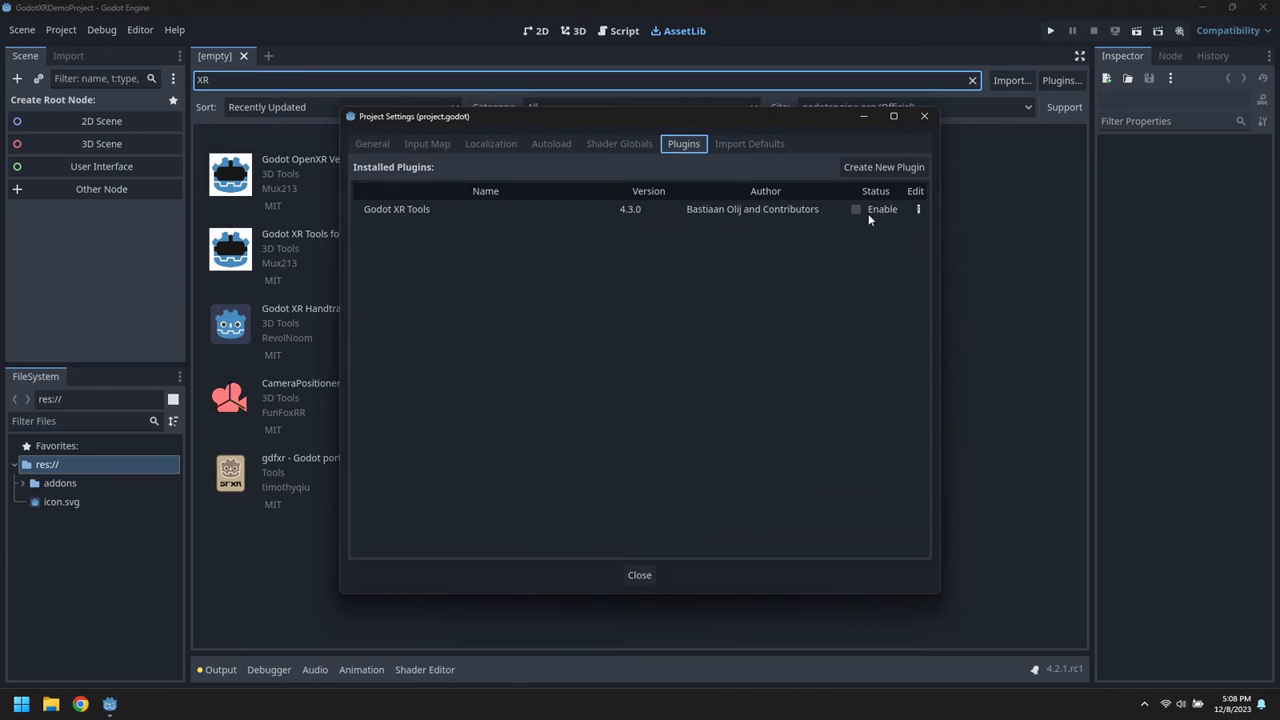
{"action": "left_click", "coordinate": [856, 209]}
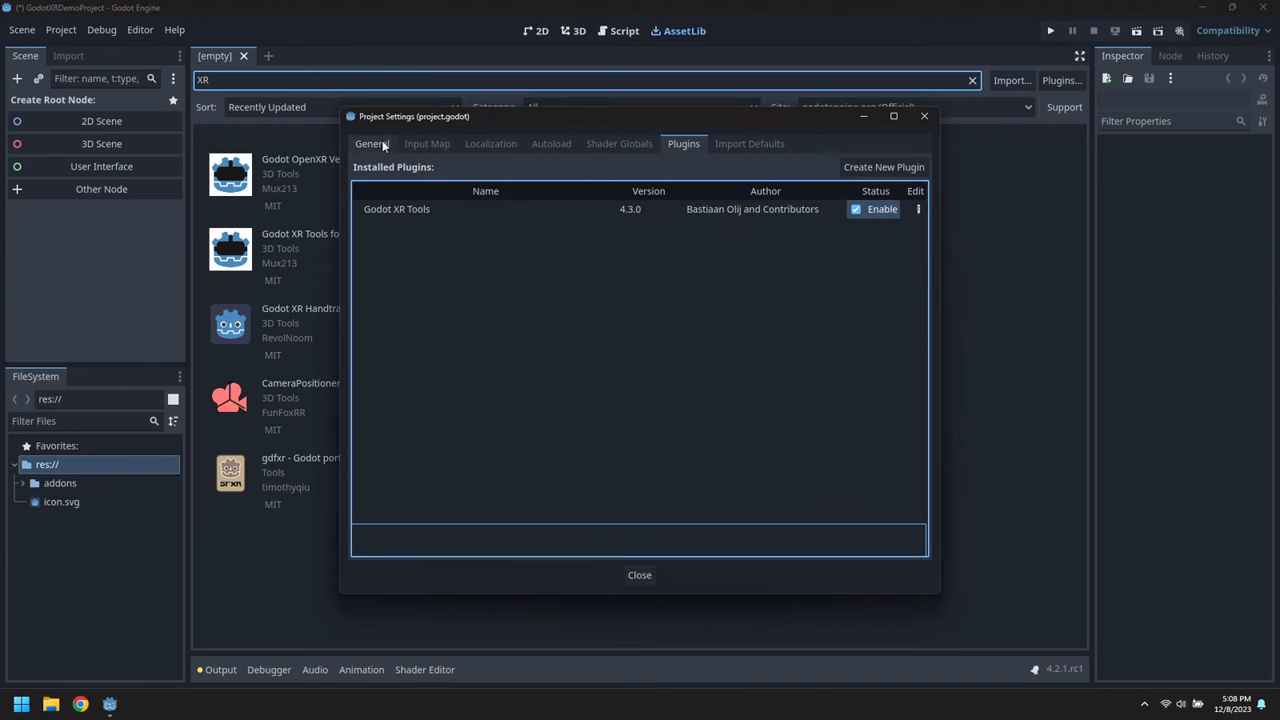
Turn on OpenXR and XR shaders, then save and restart the editor.
{"action": "left_click", "coordinate": [371, 144]}
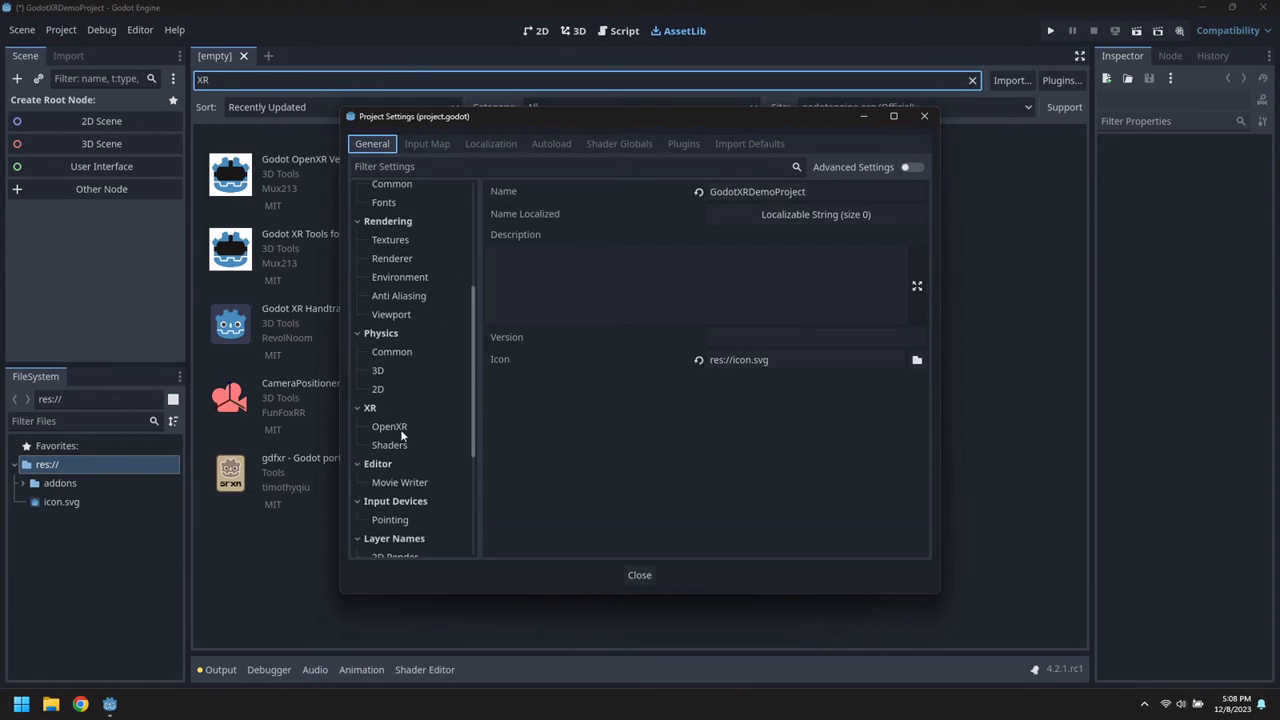
{"action": "left_click", "coordinate": [389, 426]}
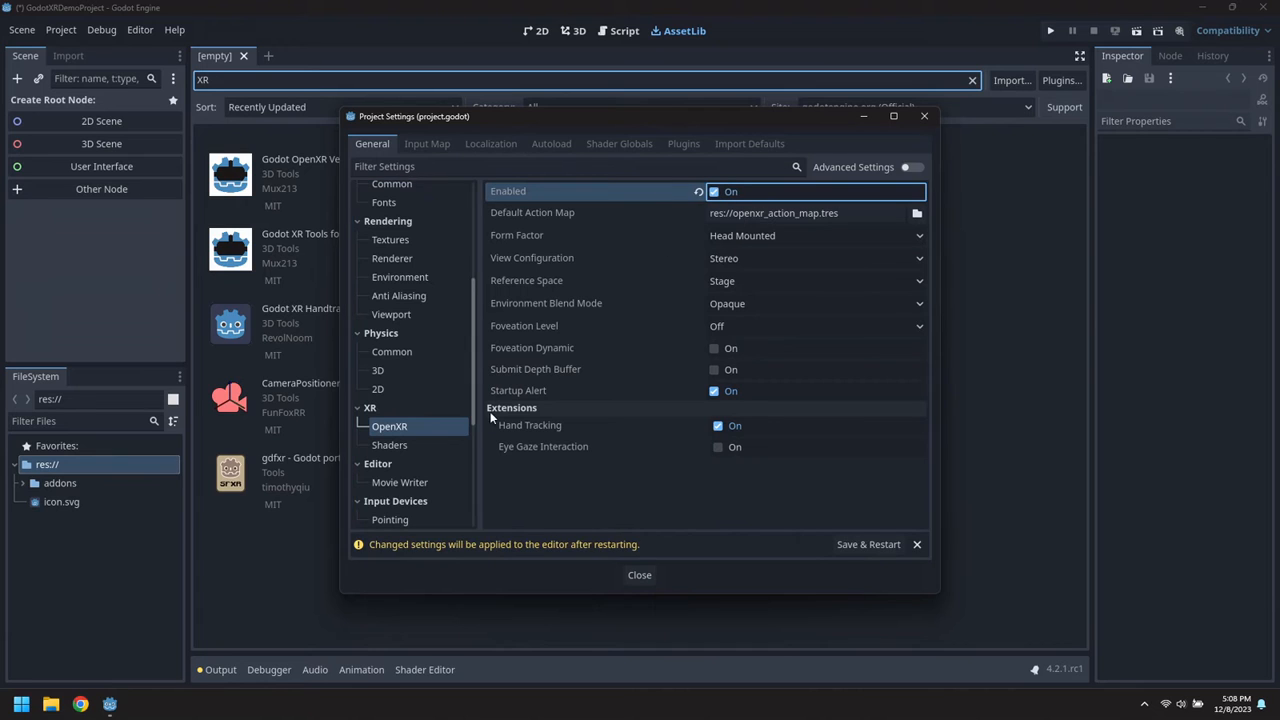
{"action": "left_click", "coordinate": [390, 444]}
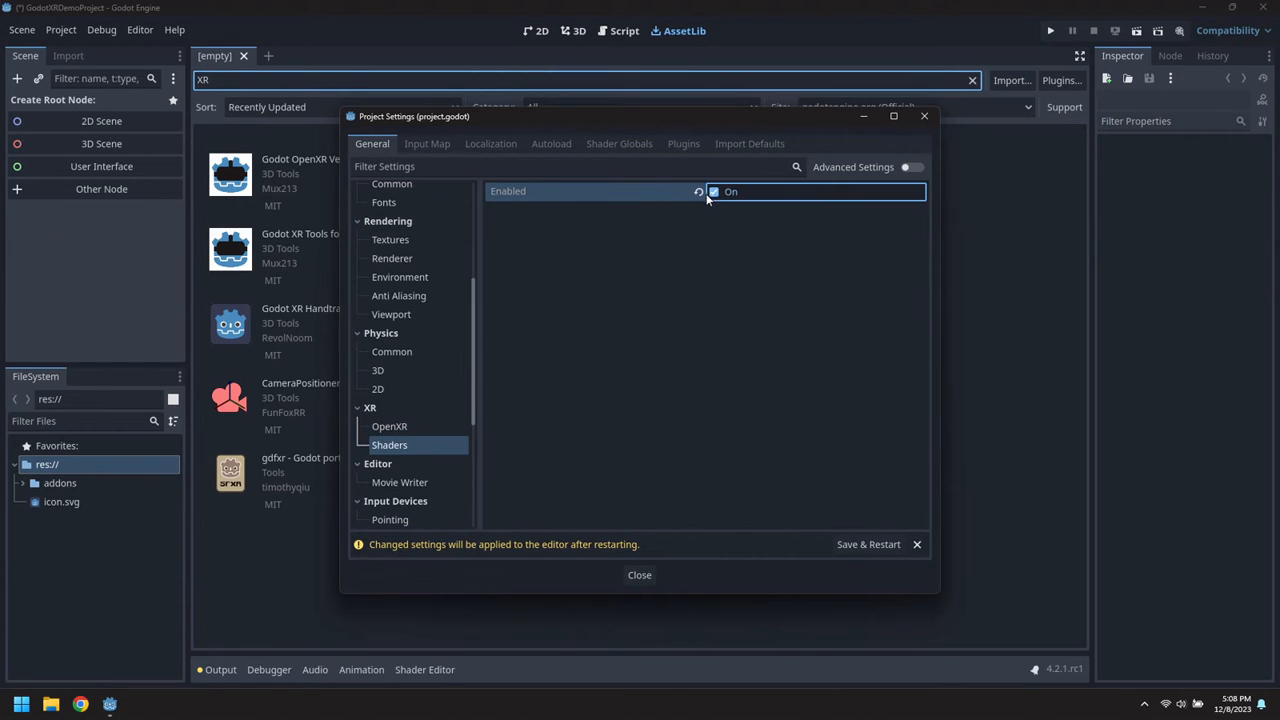
{"action": "left_click", "coordinate": [639, 575]}
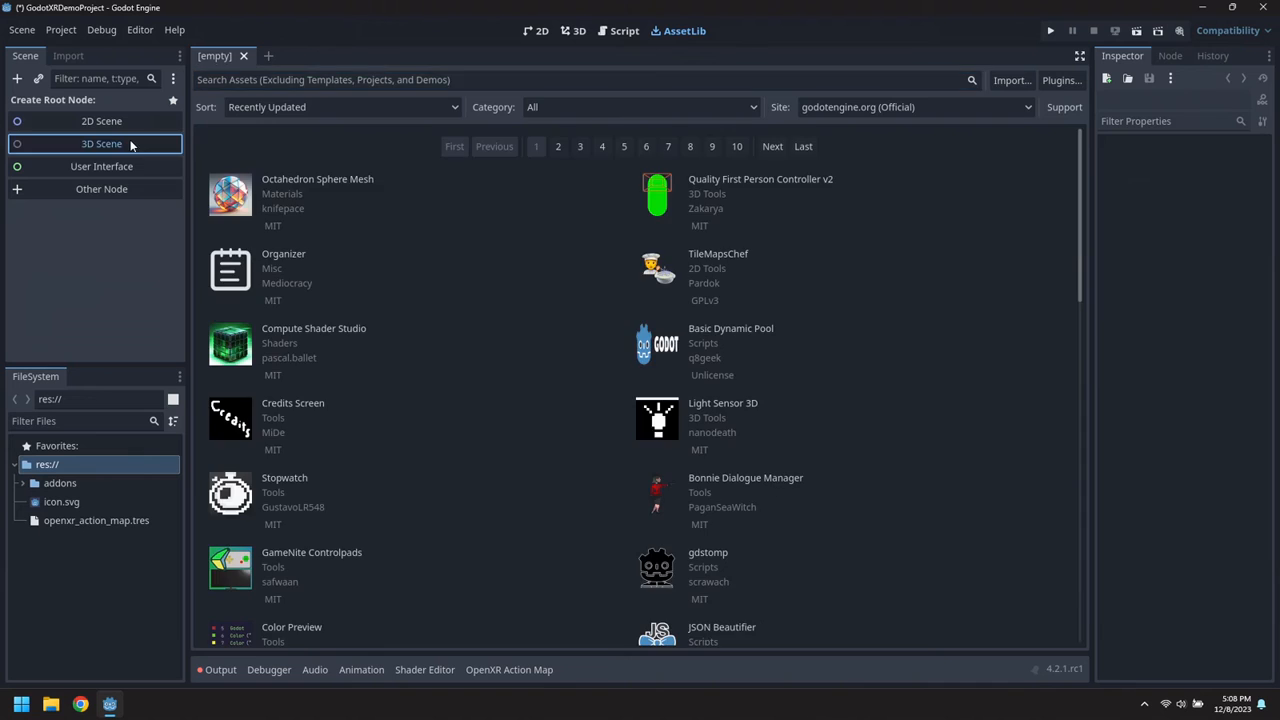
Create a 3D scene root and save the scene as main.tscn.
{"action": "left_click", "coordinate": [101, 143]}
{"action": "type", "text": "Main"}
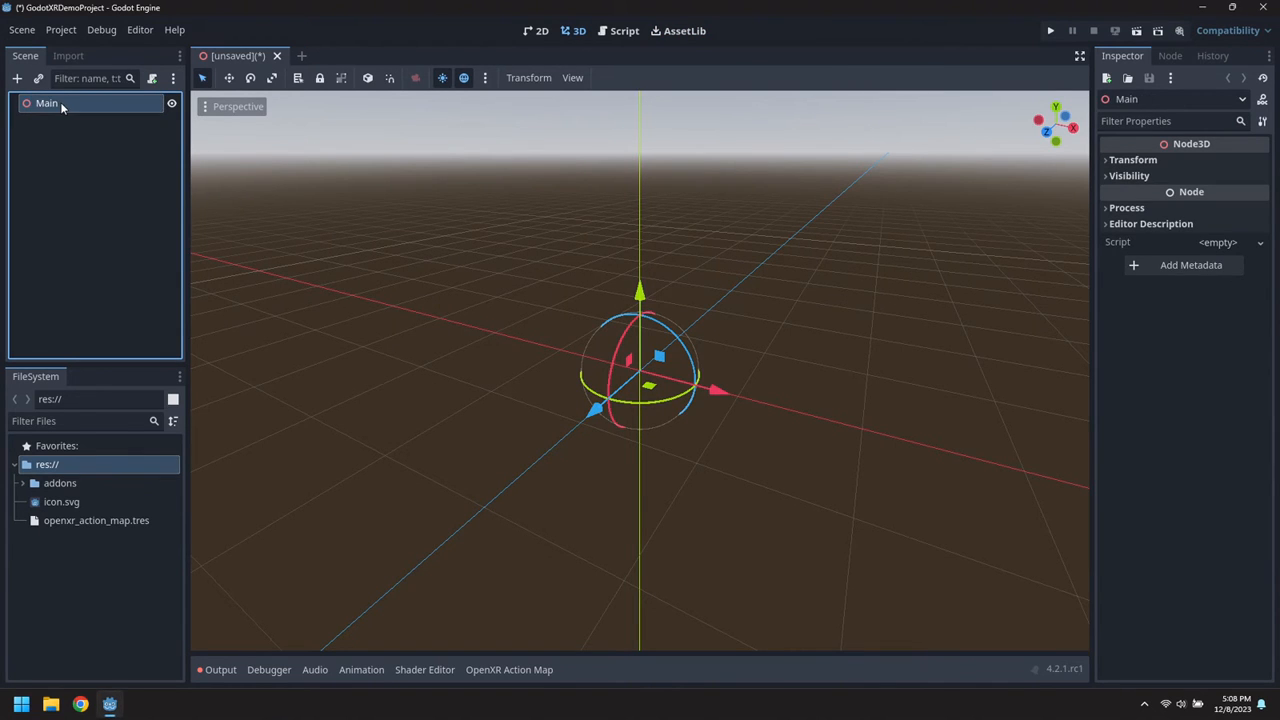
{"action": "left_click", "coordinate": [23, 29]}
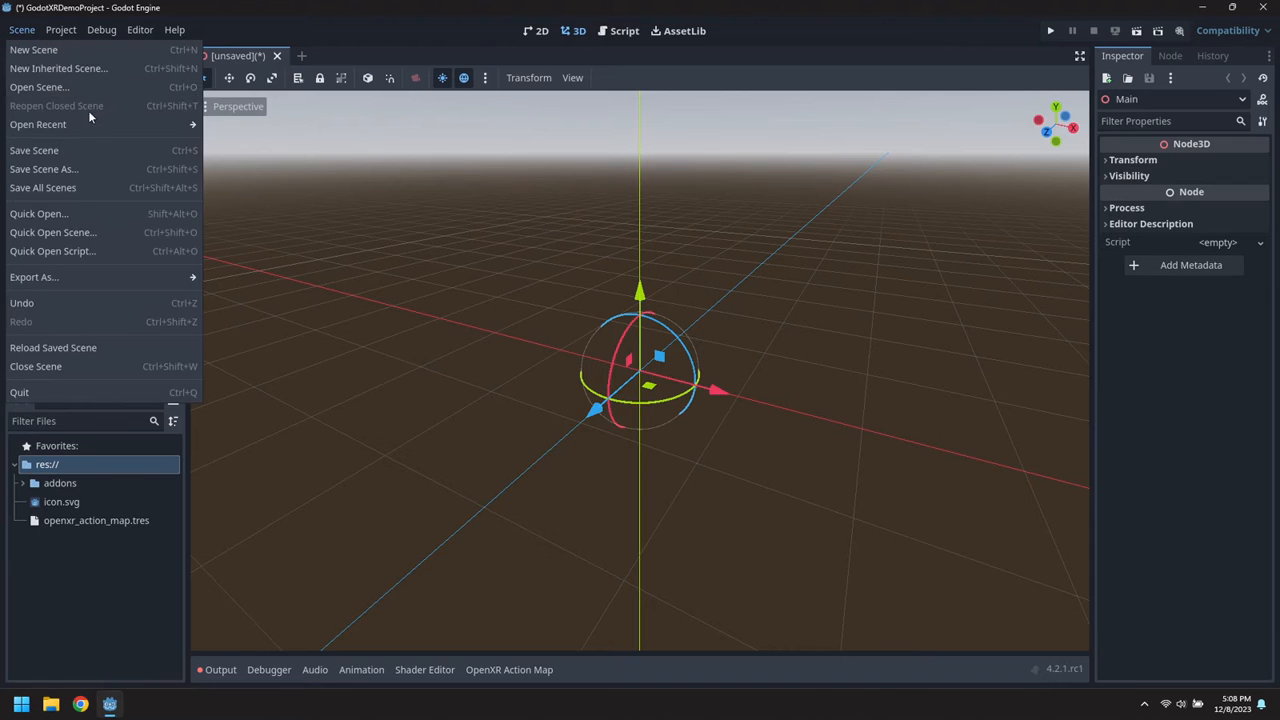
{"action": "left_click", "coordinate": [44, 168]}
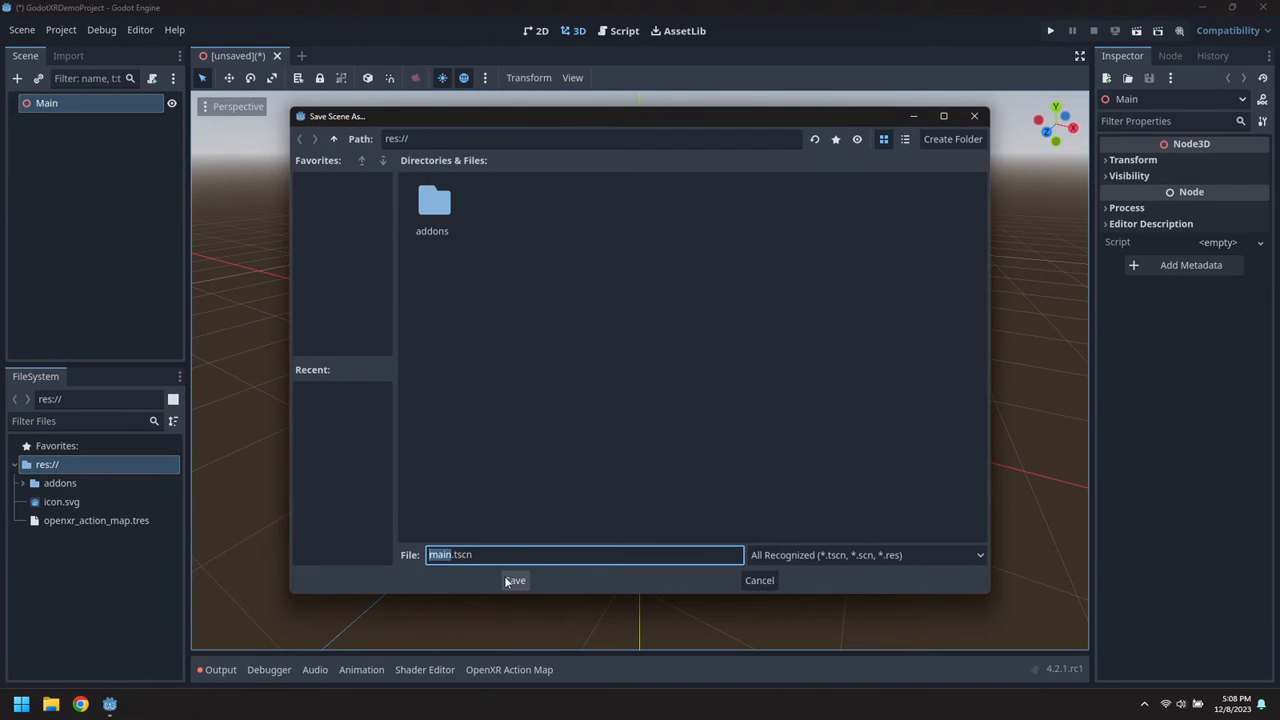
{"action": "left_click", "coordinate": [514, 580]}
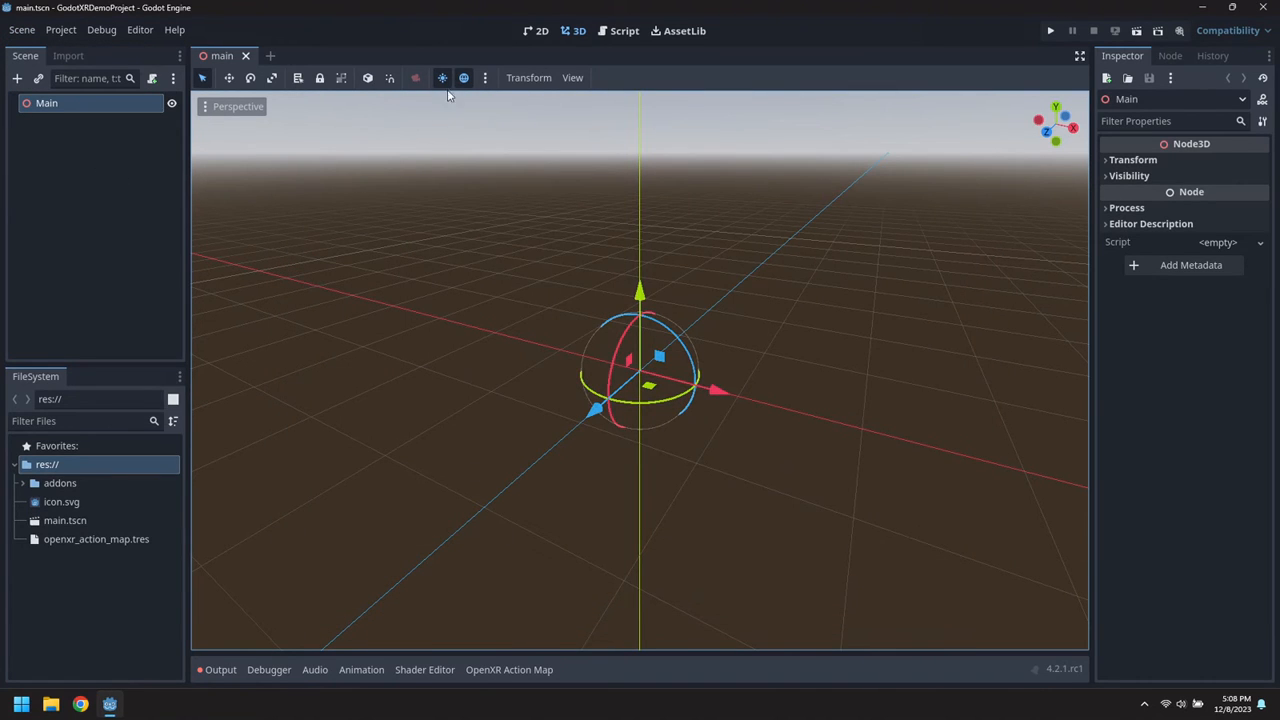
Add the preview sun and environment to the scene.
{"action": "left_click", "coordinate": [488, 78]}
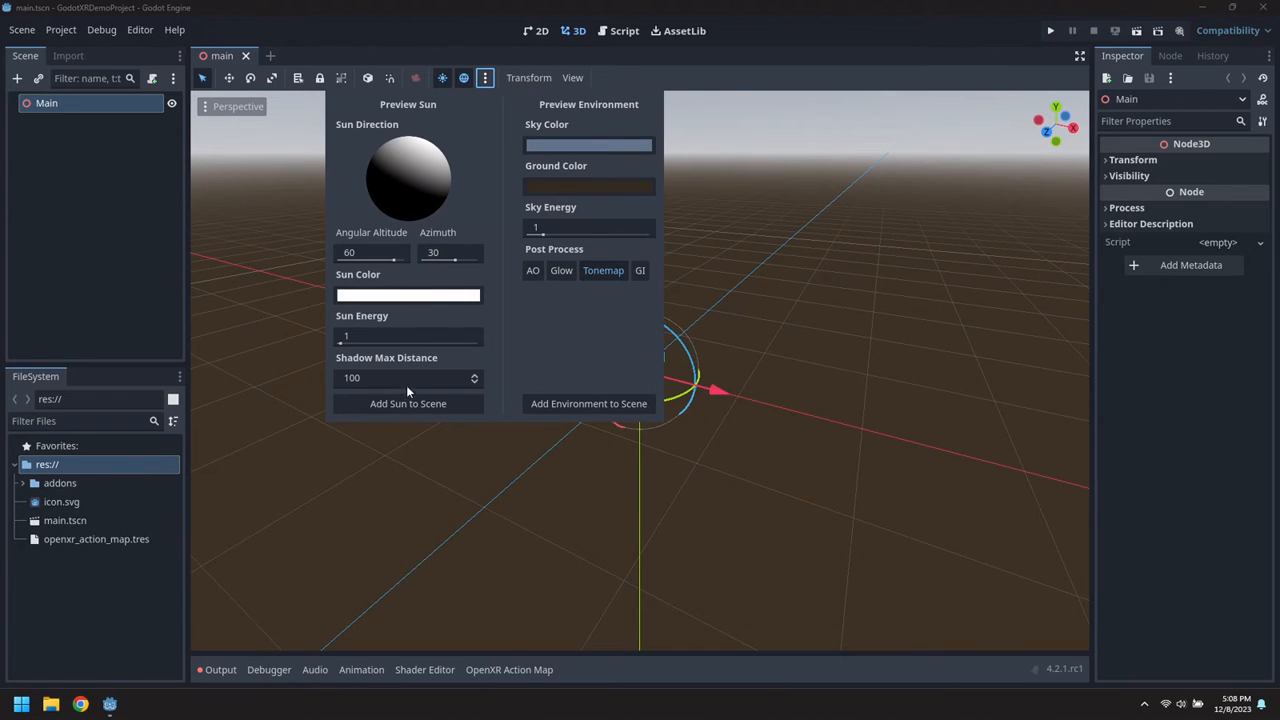
{"action": "left_click", "coordinate": [407, 403]}
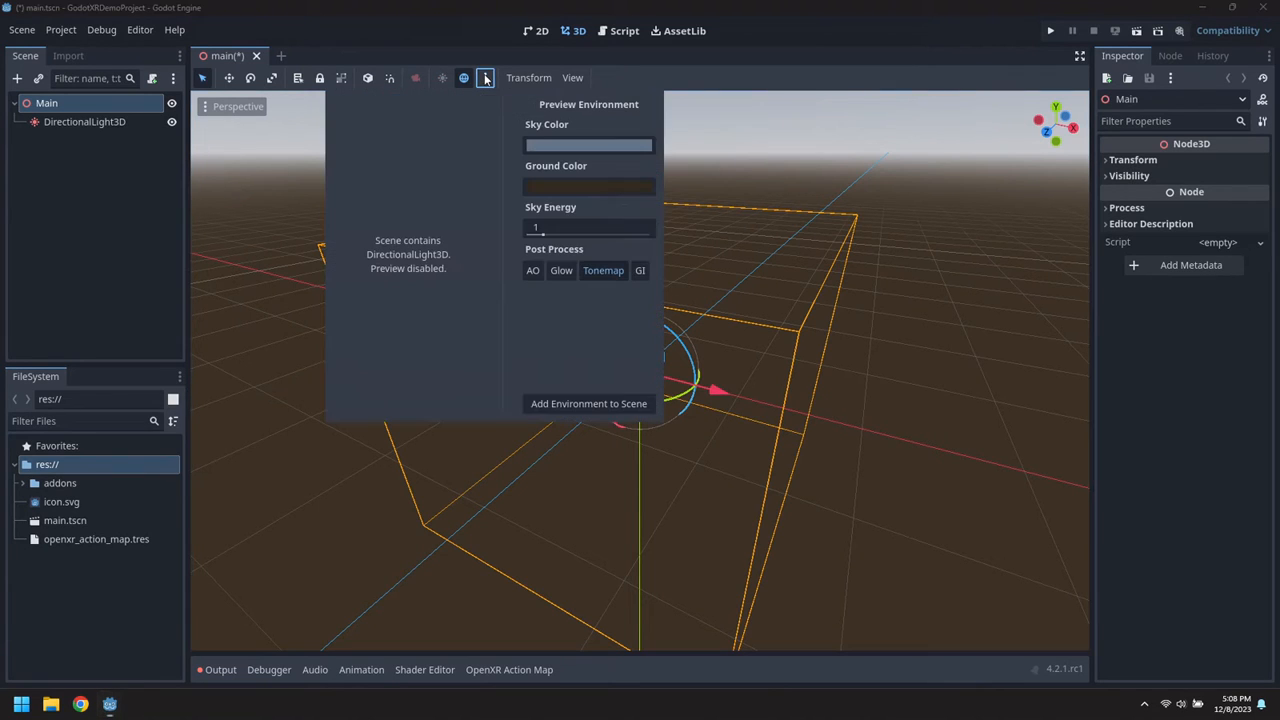
{"action": "left_click", "coordinate": [588, 403]}
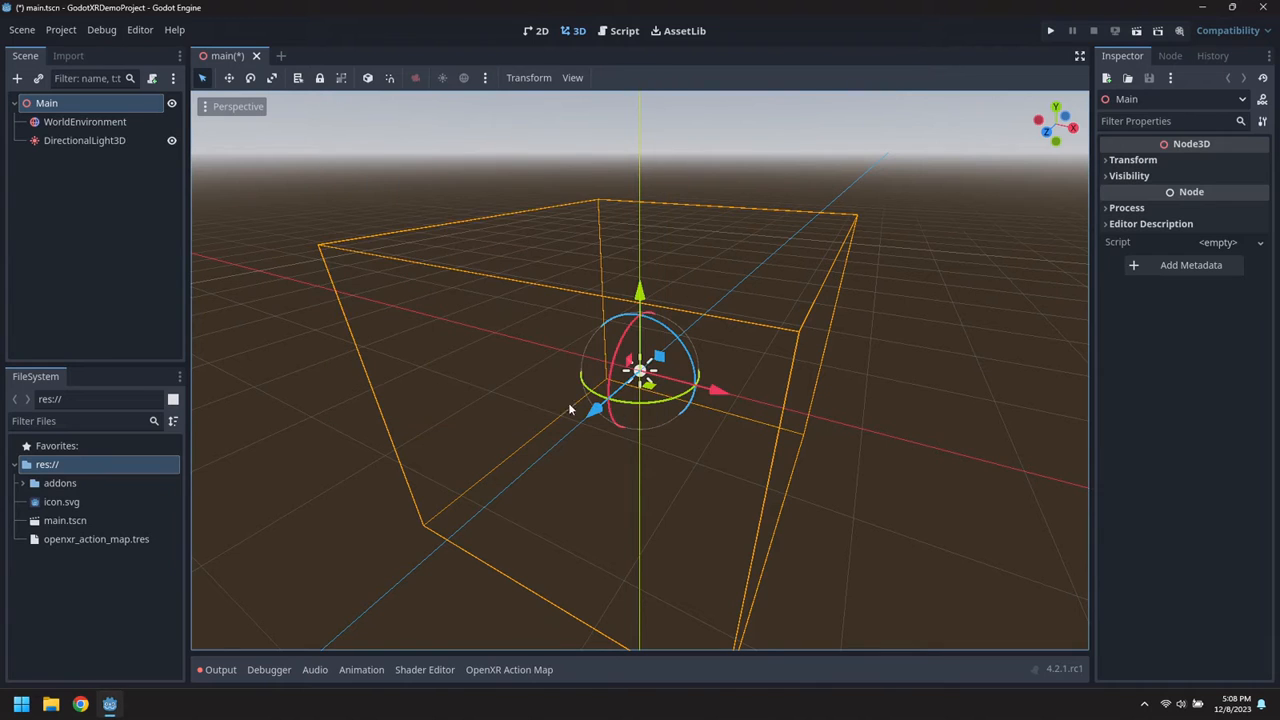
Add an XROrigin3D node as a child of Main.
{"action": "right_click", "coordinate": [46, 102]}
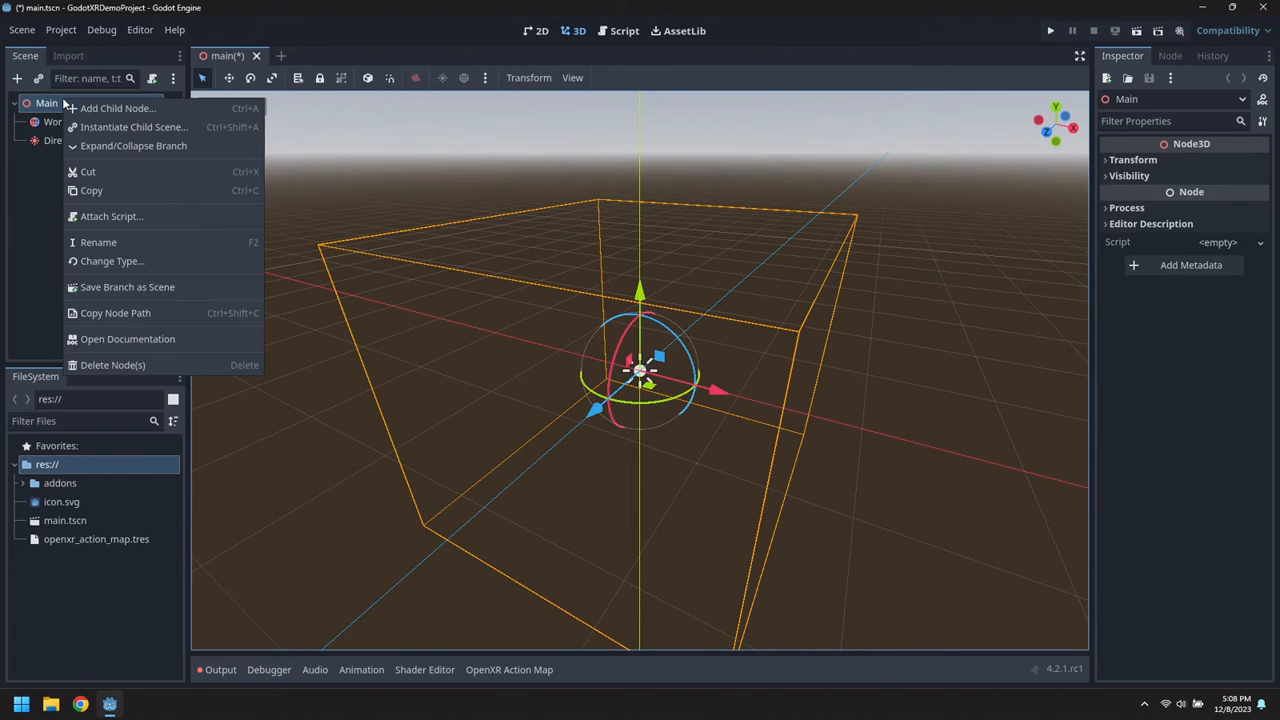
{"action": "left_click", "coordinate": [125, 108]}
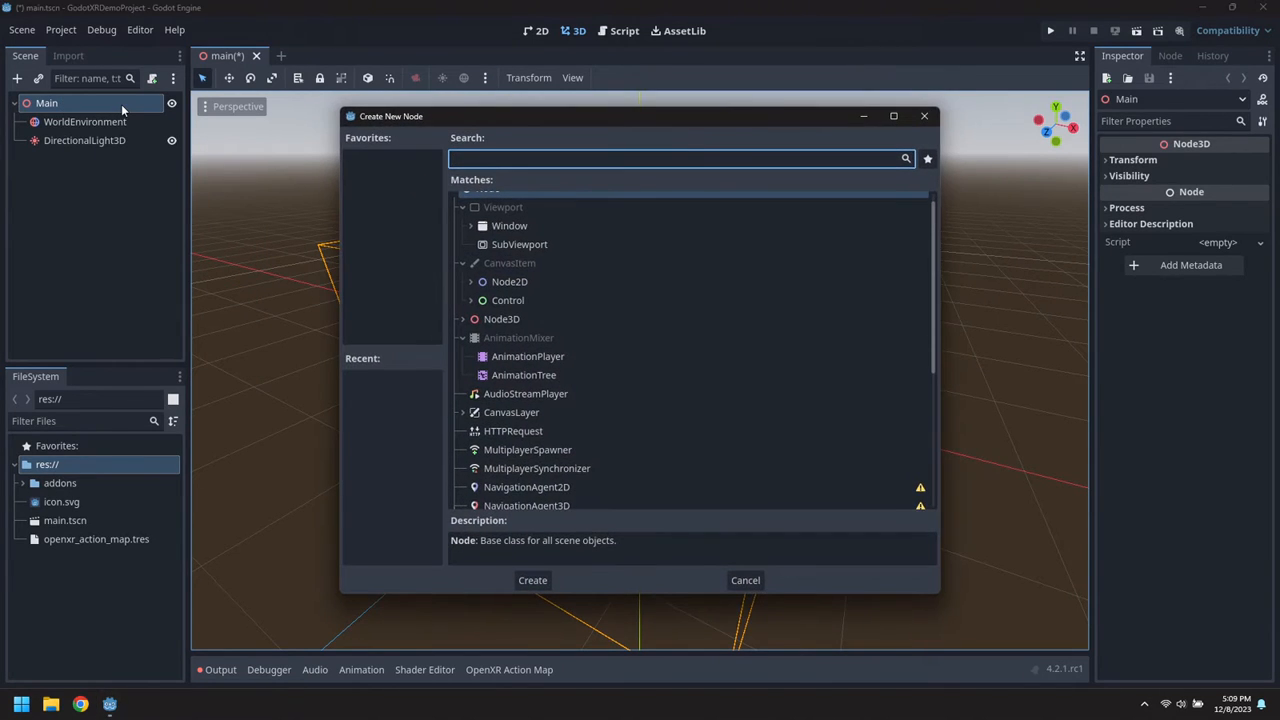
{"action": "type", "text": "XROrigin"}
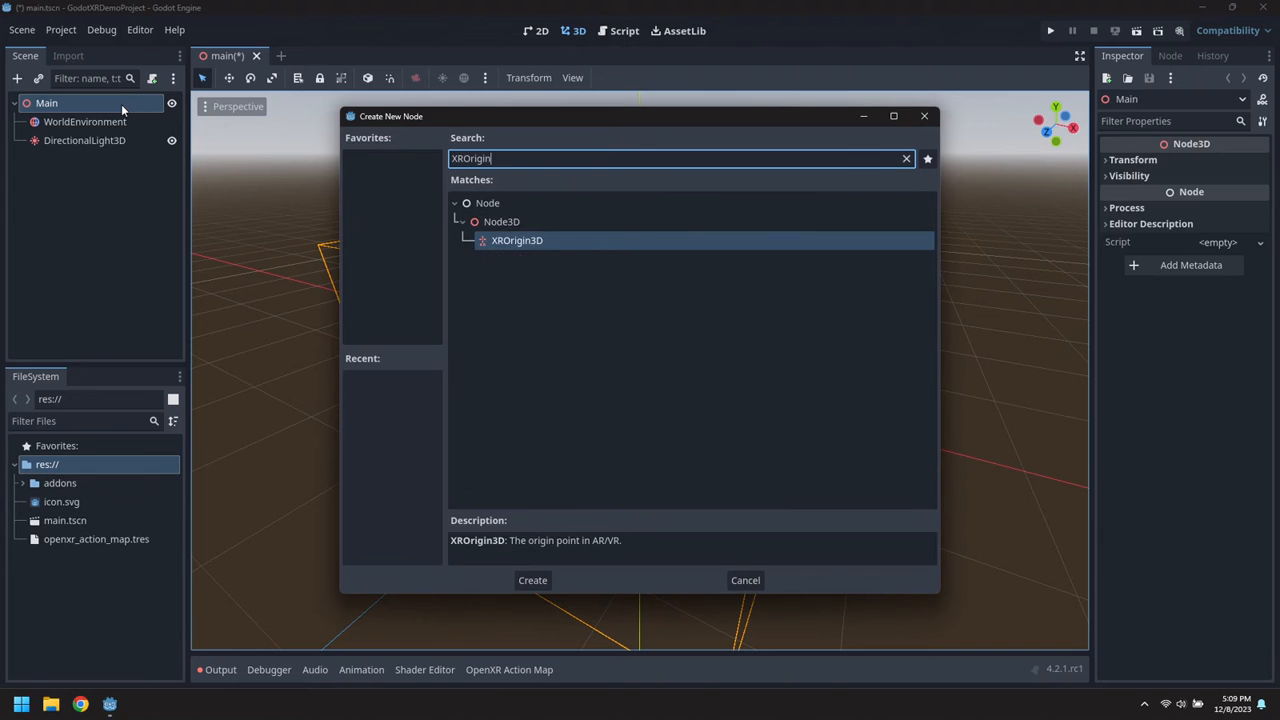
{"action": "left_click", "coordinate": [532, 580]}
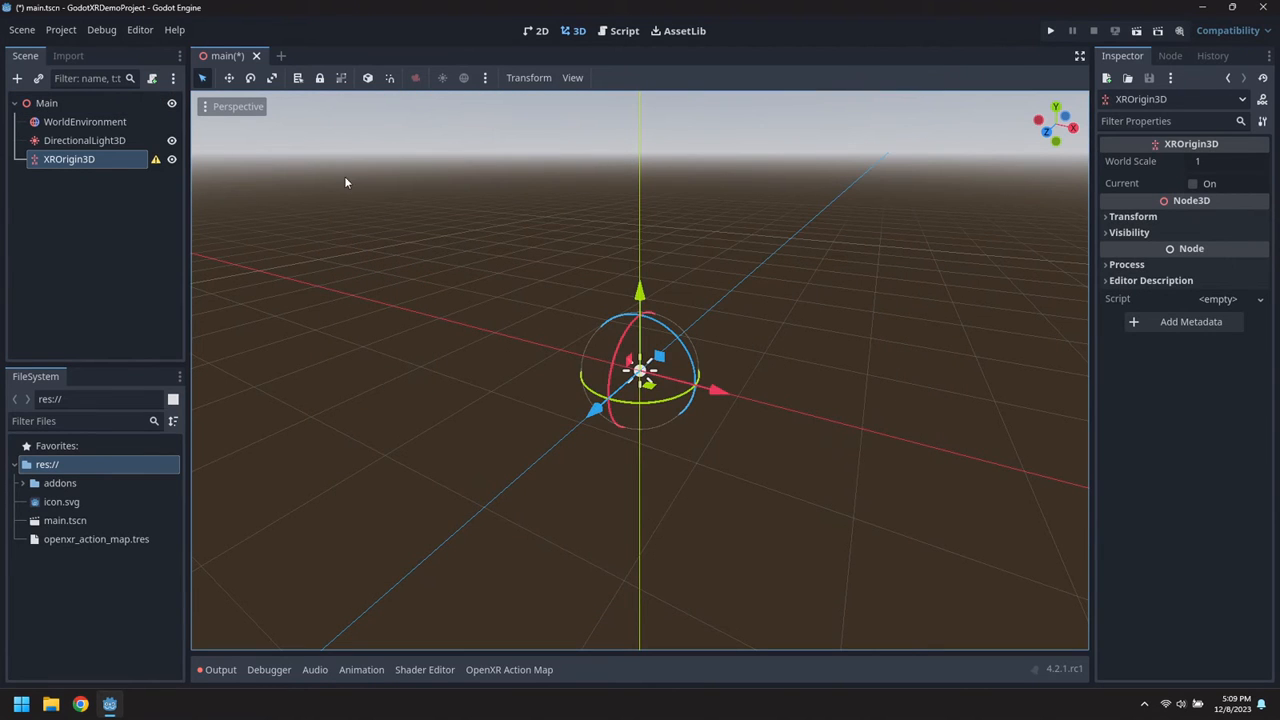
Add an XRCamera3D and an XRController3D named LeftController under the origin.
{"action": "left_click", "coordinate": [15, 77]}
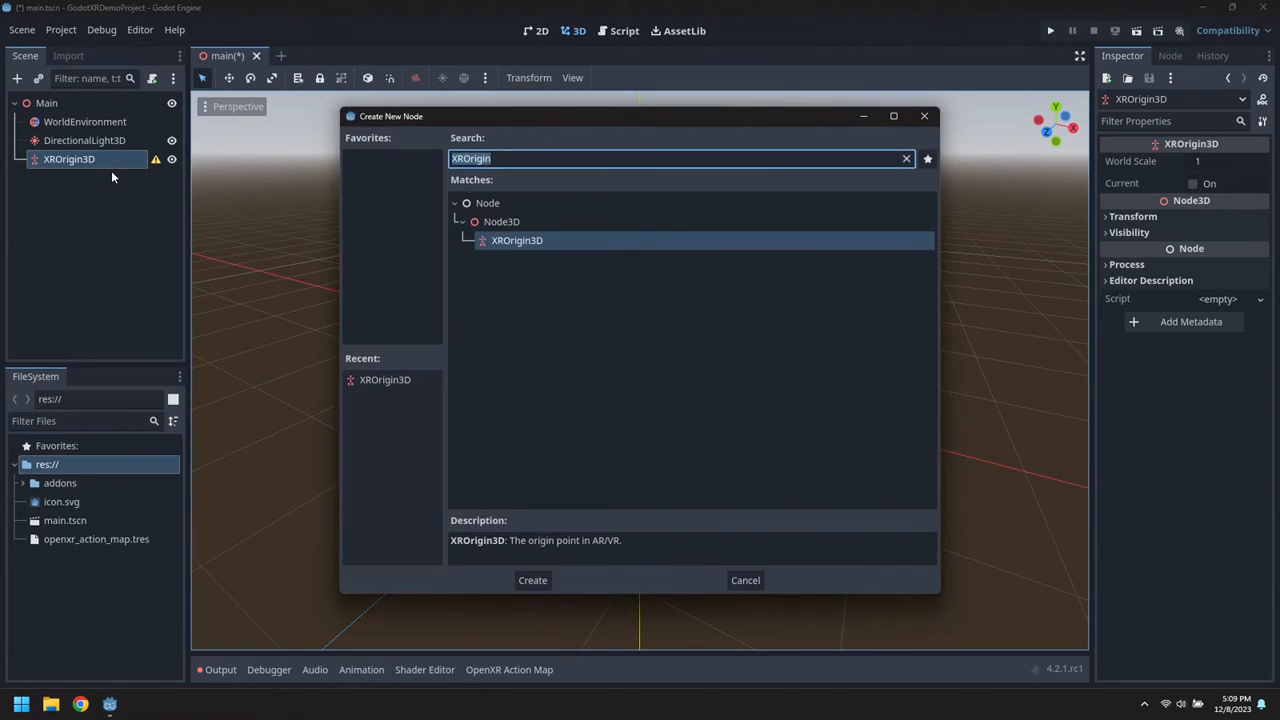
{"action": "left_click", "coordinate": [532, 580]}
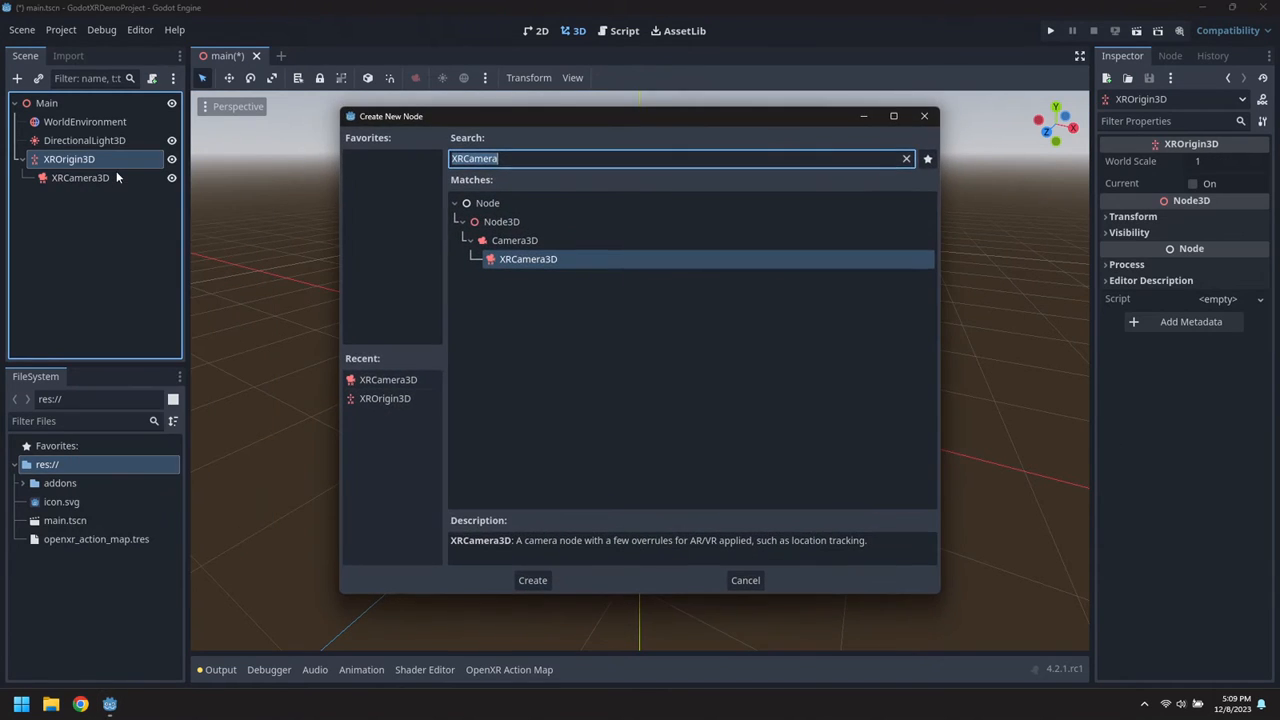
{"action": "type", "text": "XRControll"}
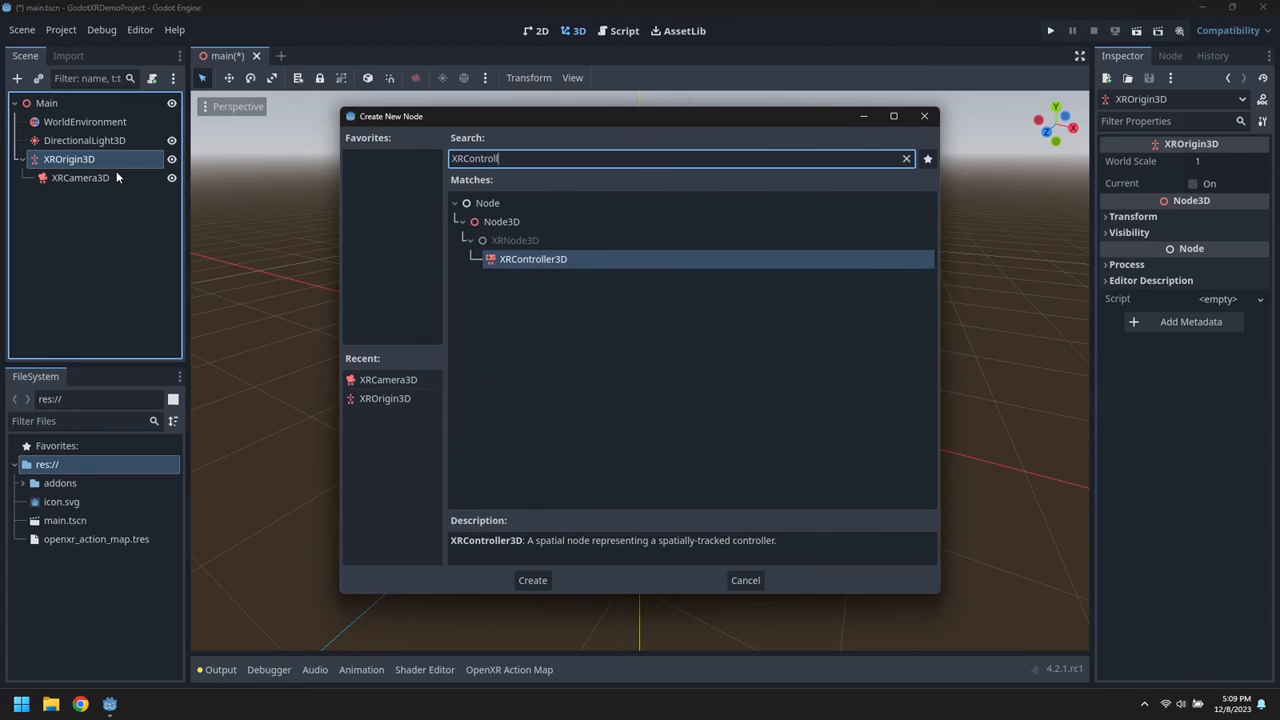
{"action": "left_click", "coordinate": [533, 580]}
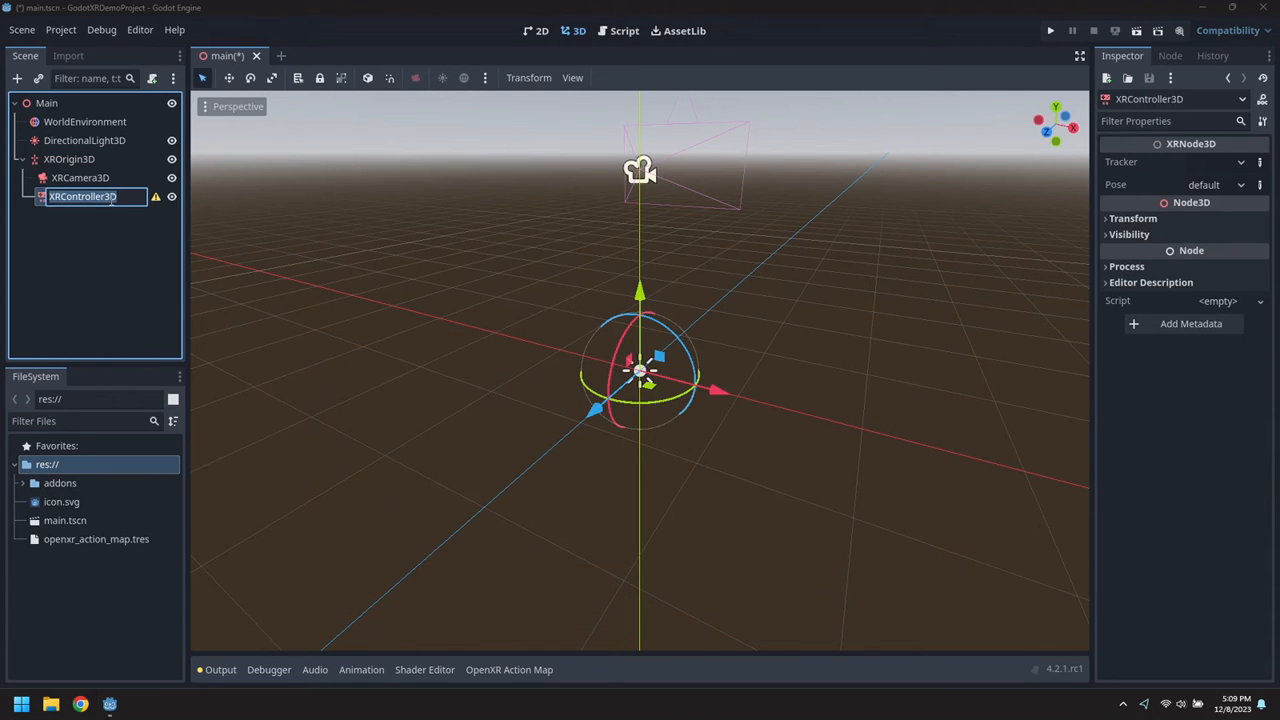
{"action": "type", "text": "LeftControl"}
{"action": "type", "text": "XRControll"}
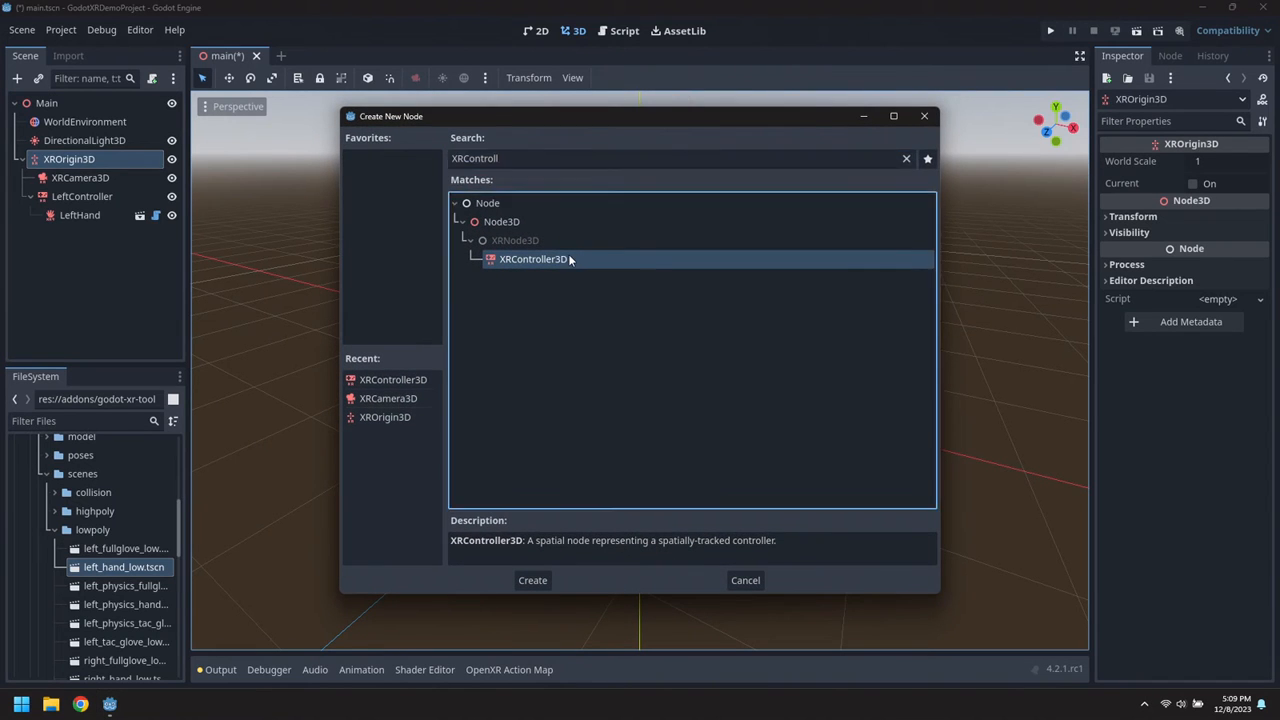
Create a second XRController3D under the origin tracking right_hand.
{"action": "left_click", "coordinate": [532, 580]}
{"action": "type", "text": "RightController"}
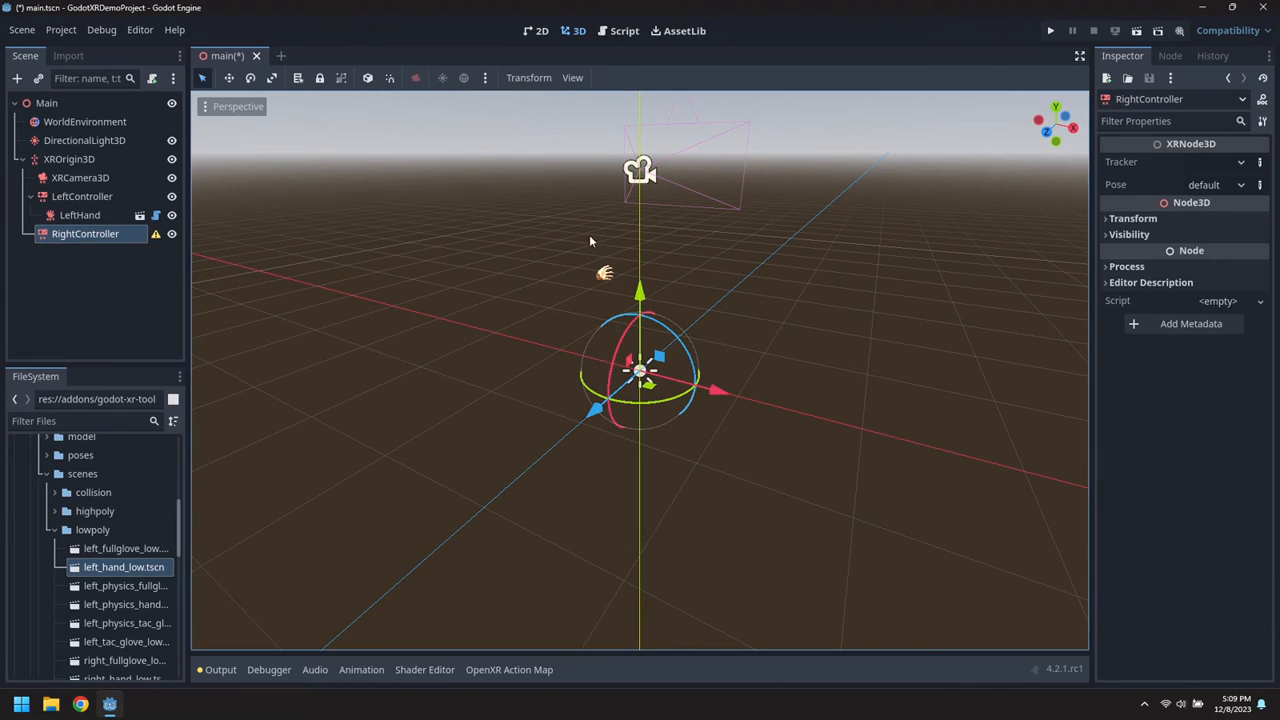
{"action": "left_click", "coordinate": [1213, 162]}
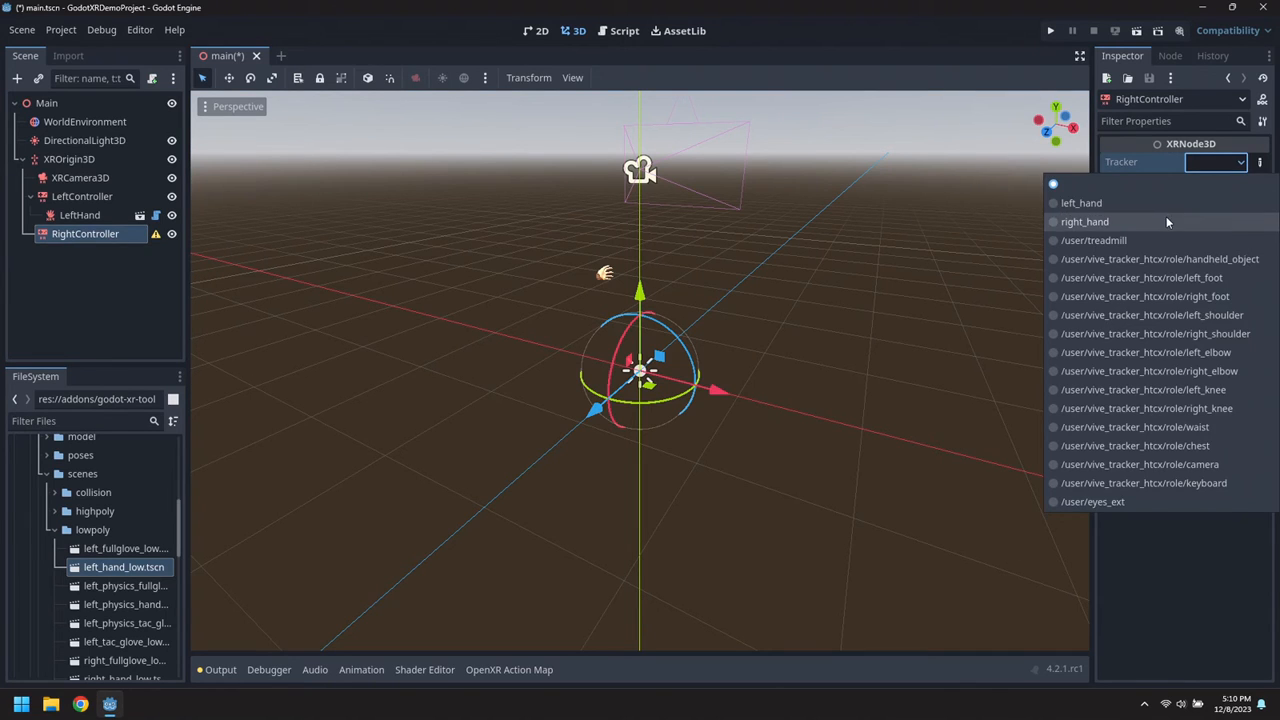
{"action": "left_click", "coordinate": [1085, 221]}
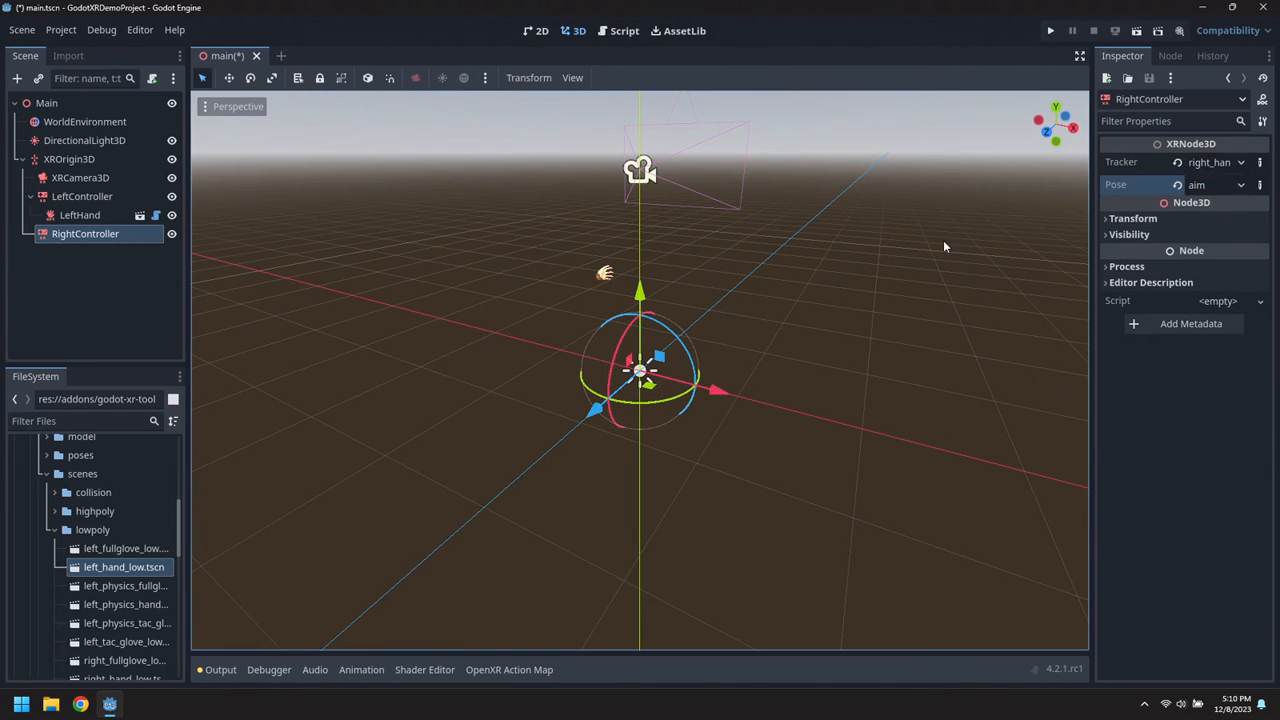
{"action": "mouse_move", "coordinate": [655, 300]}
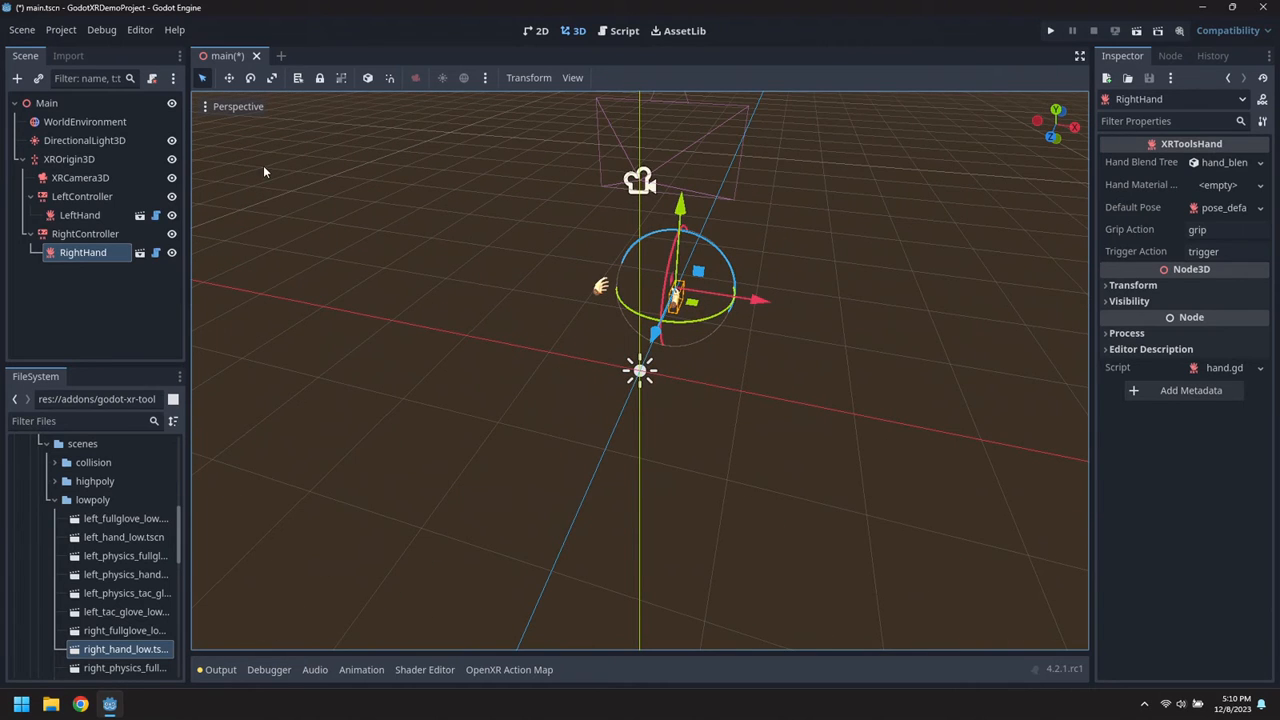
{"action": "left_click", "coordinate": [15, 159]}
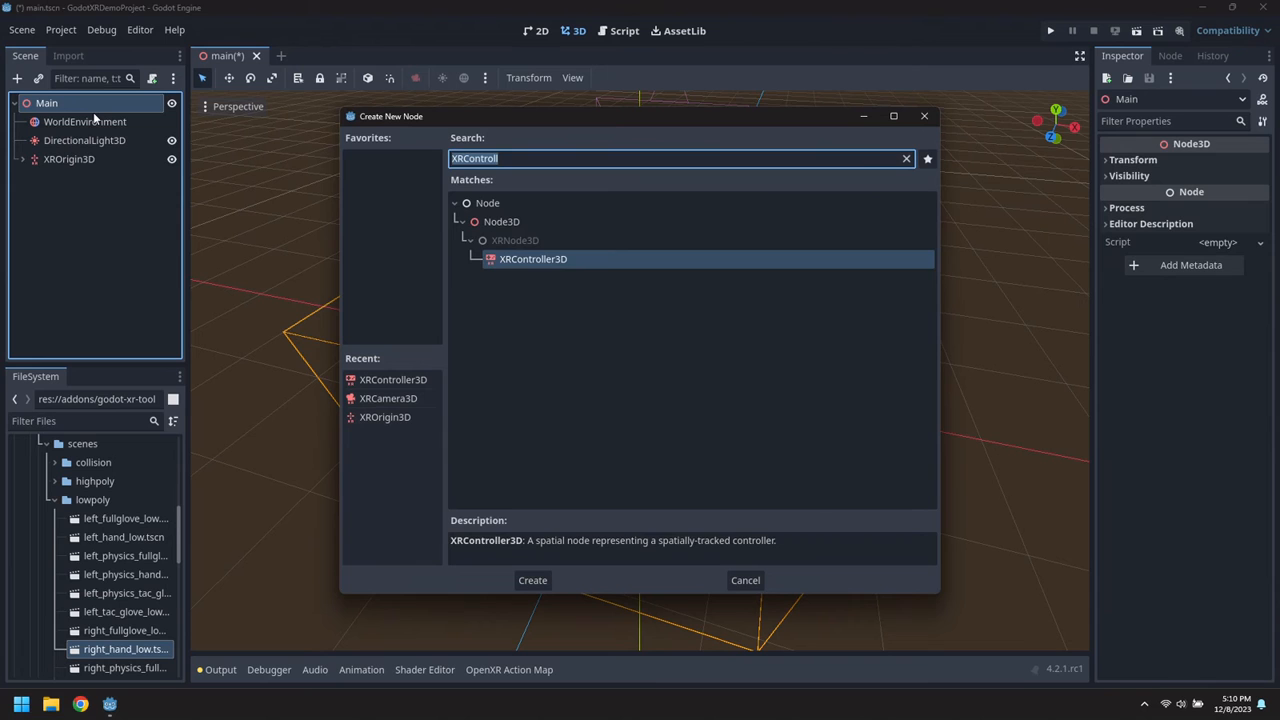
Add a StaticBody3D named Ground under Main with a MeshInstance3D child.
{"action": "left_click", "coordinate": [533, 580]}
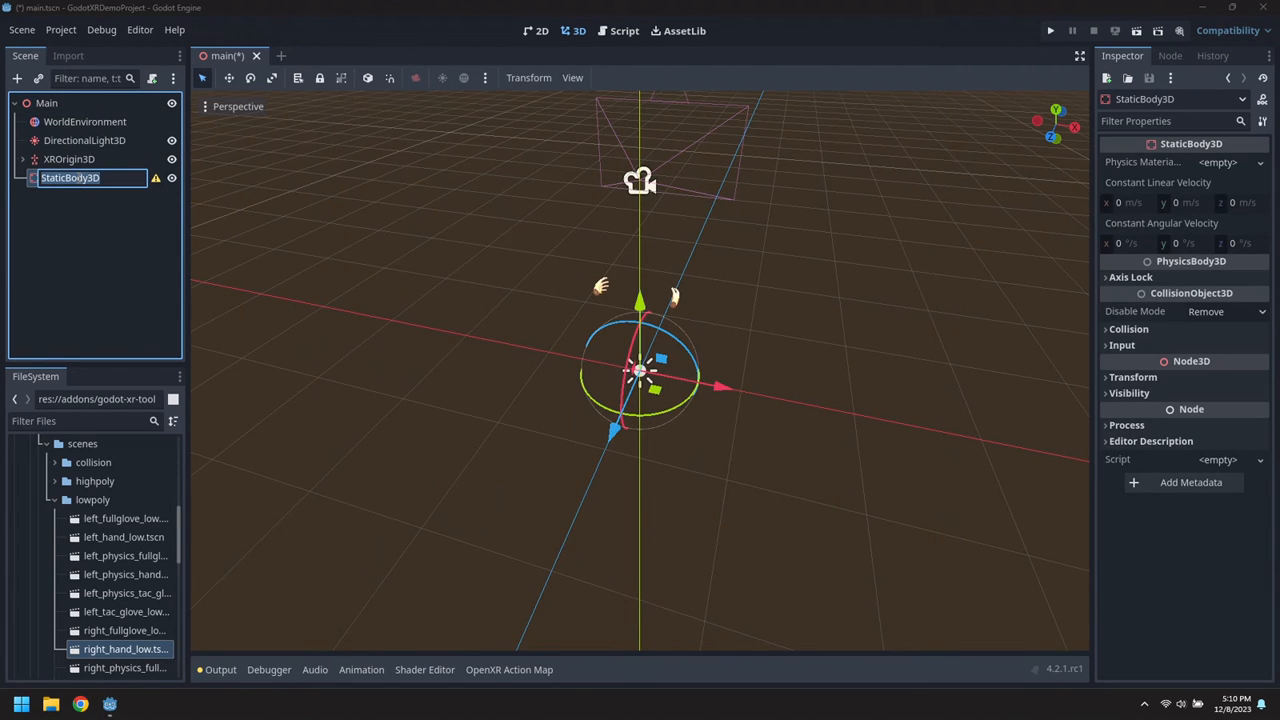
{"action": "type", "text": "Ground"}
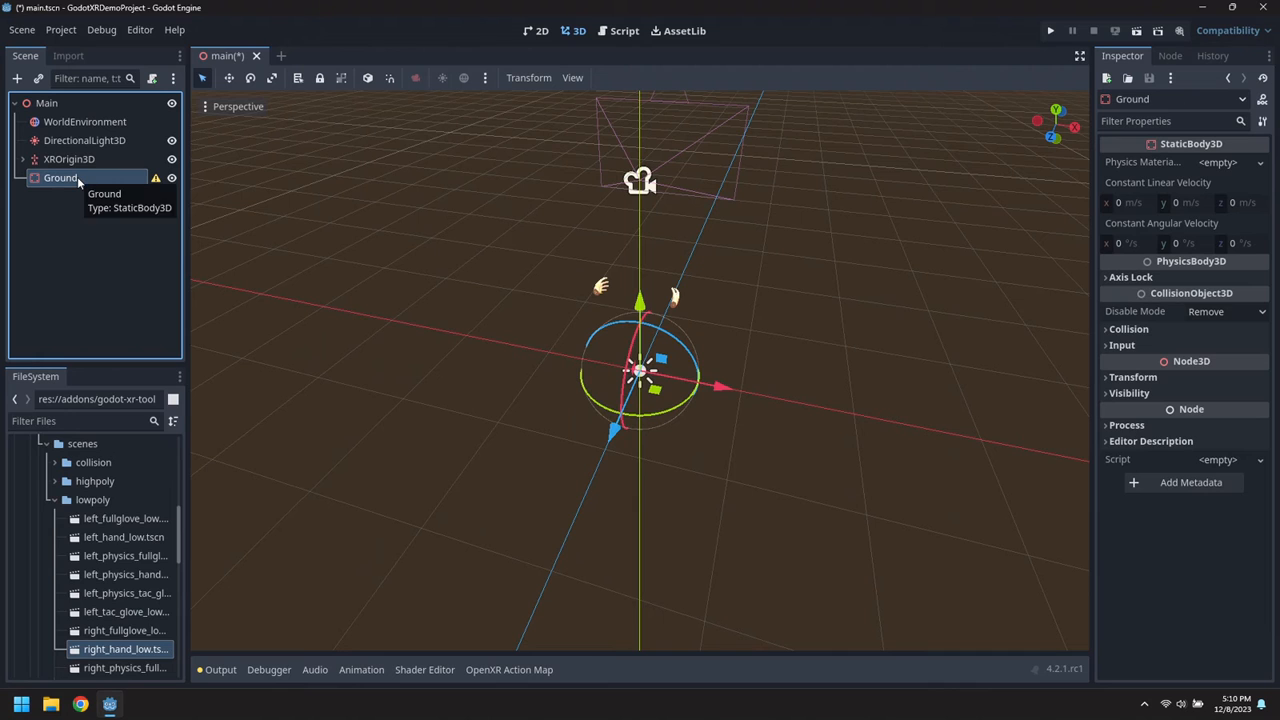
{"action": "right_click", "coordinate": [58, 178]}
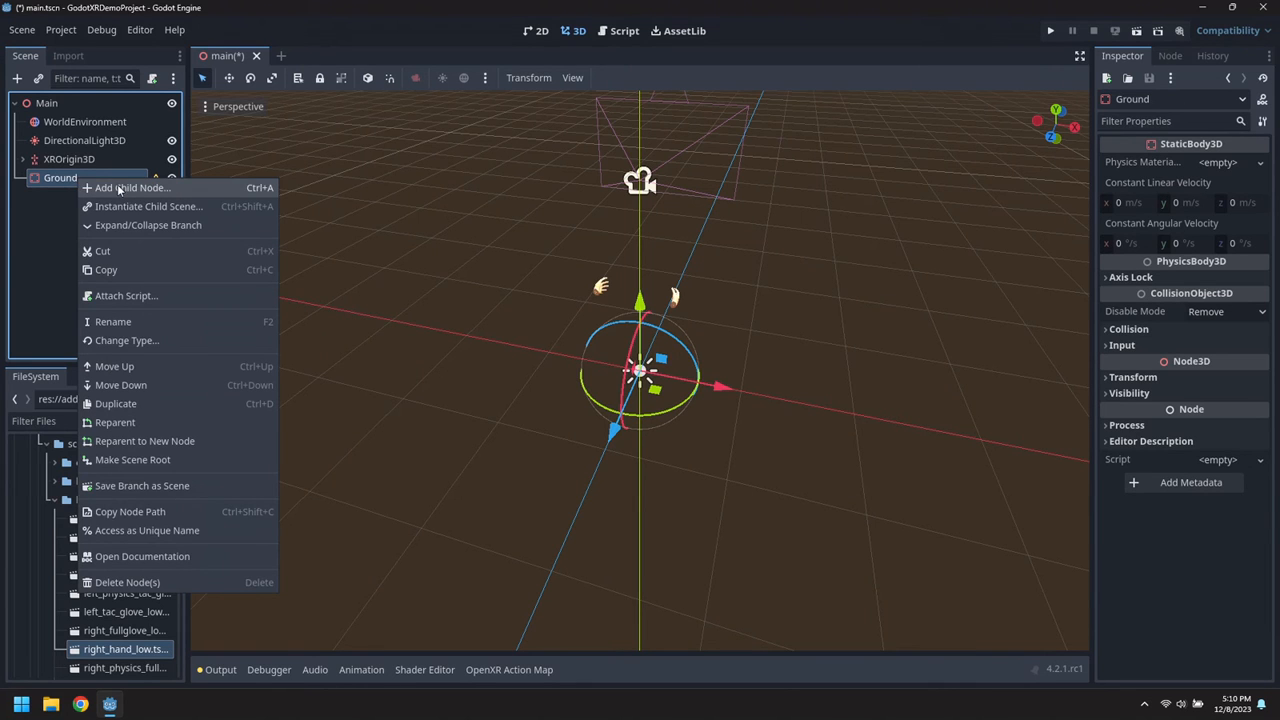
{"action": "left_click", "coordinate": [132, 188]}
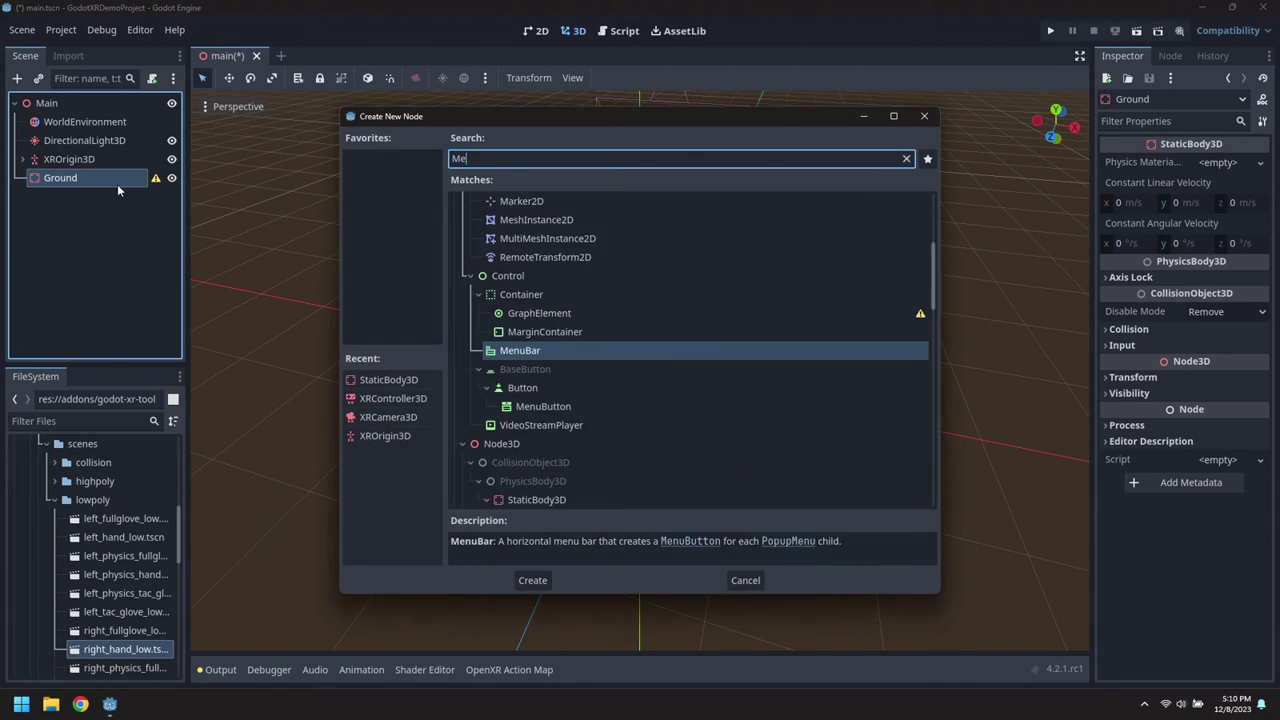
{"action": "left_click", "coordinate": [532, 580]}
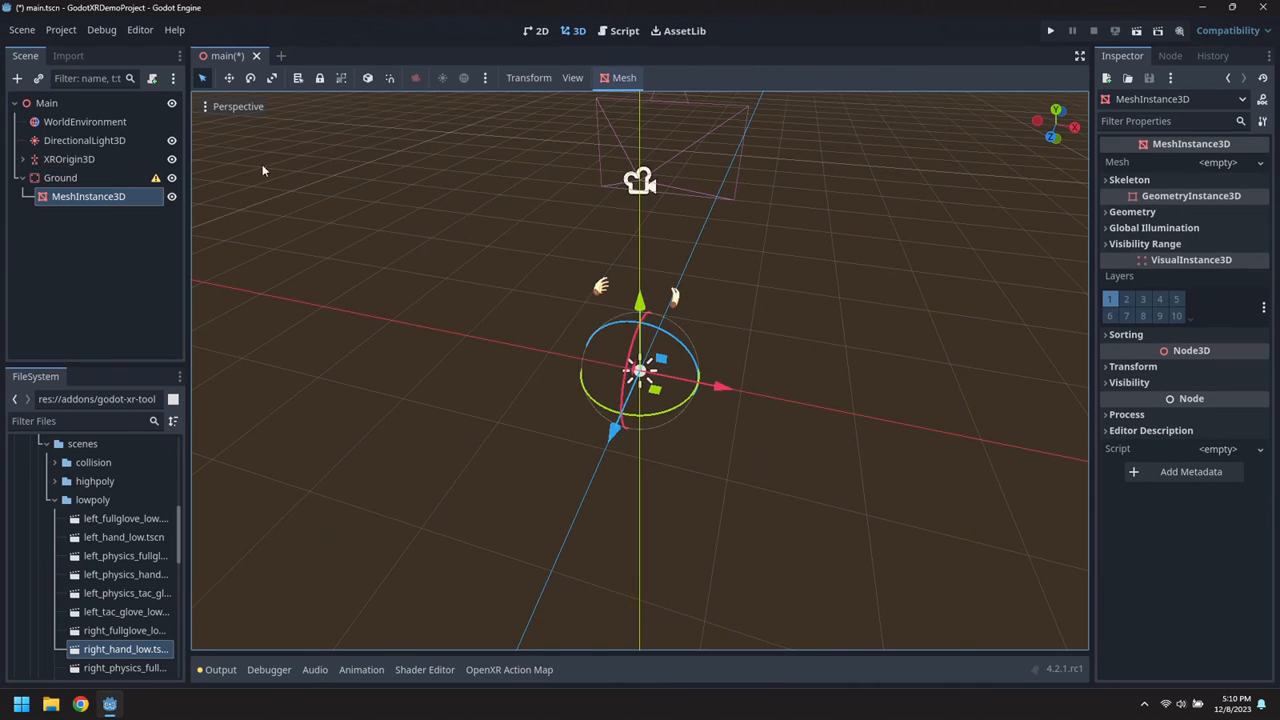
Give the MeshInstance3D a new PlaneMesh sized 30 by 30.
{"action": "left_click", "coordinate": [1217, 161]}
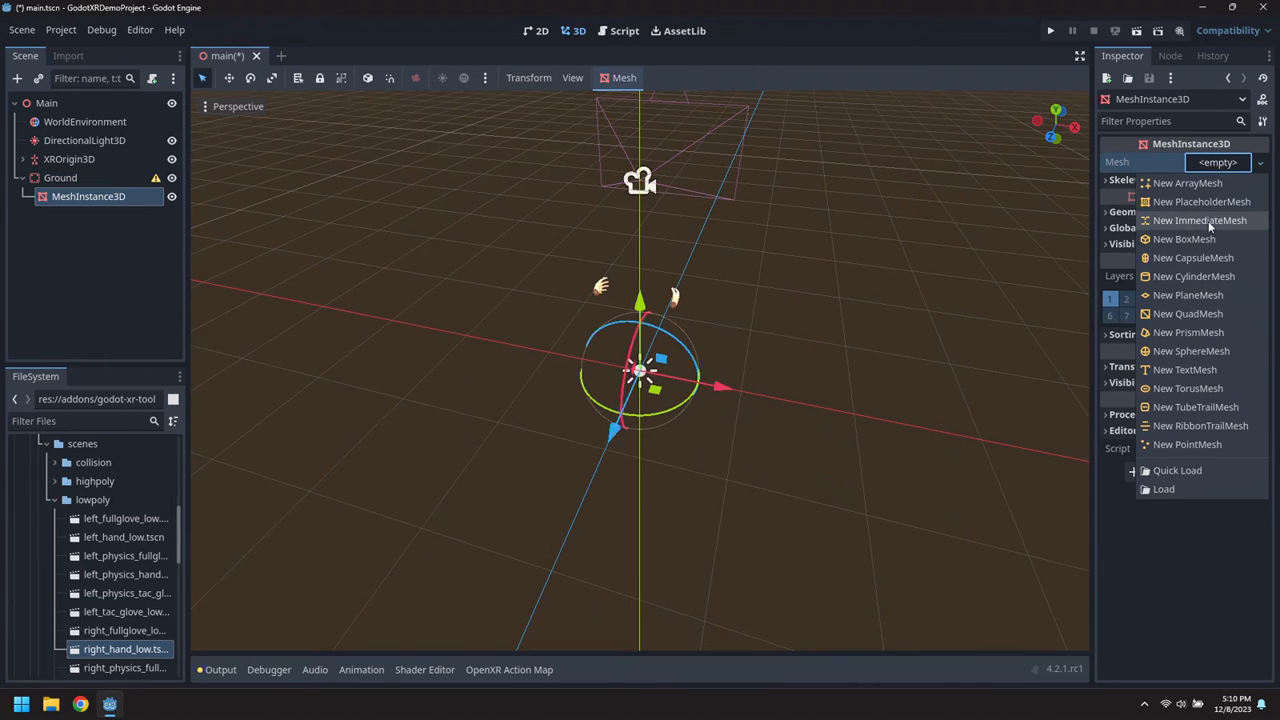
{"action": "left_click", "coordinate": [1181, 239]}
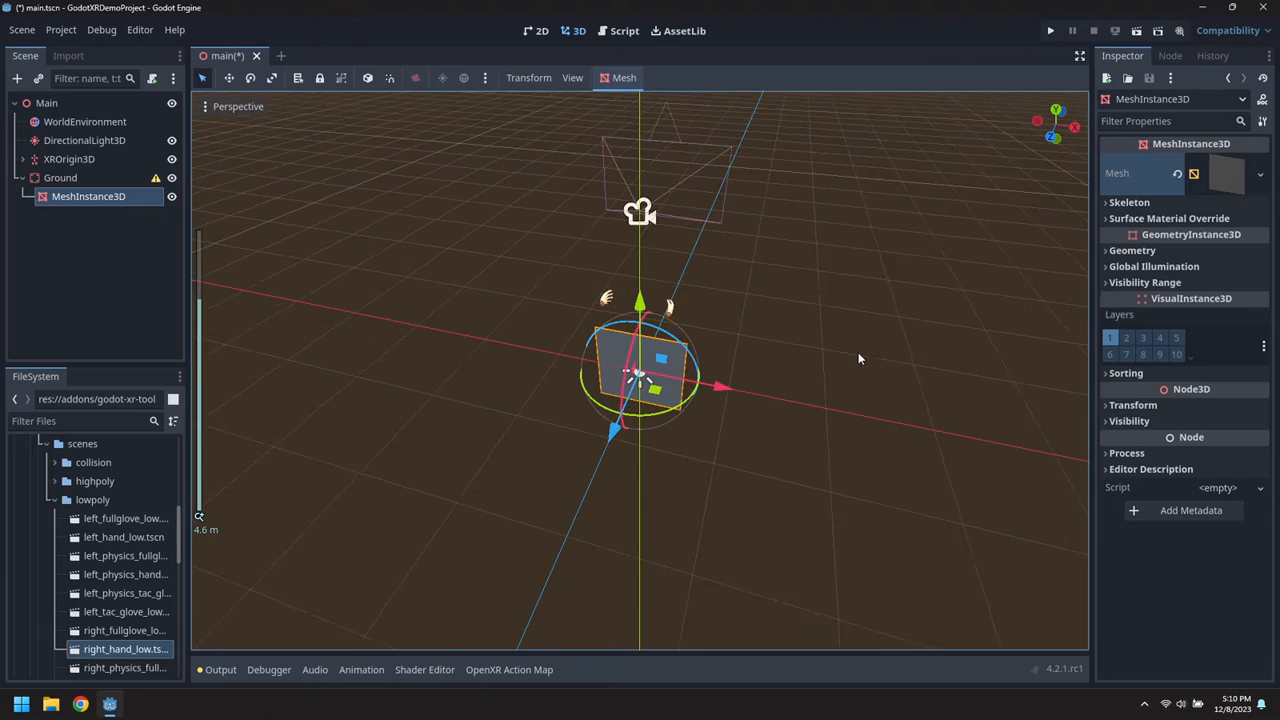
{"action": "left_click", "coordinate": [1222, 174]}
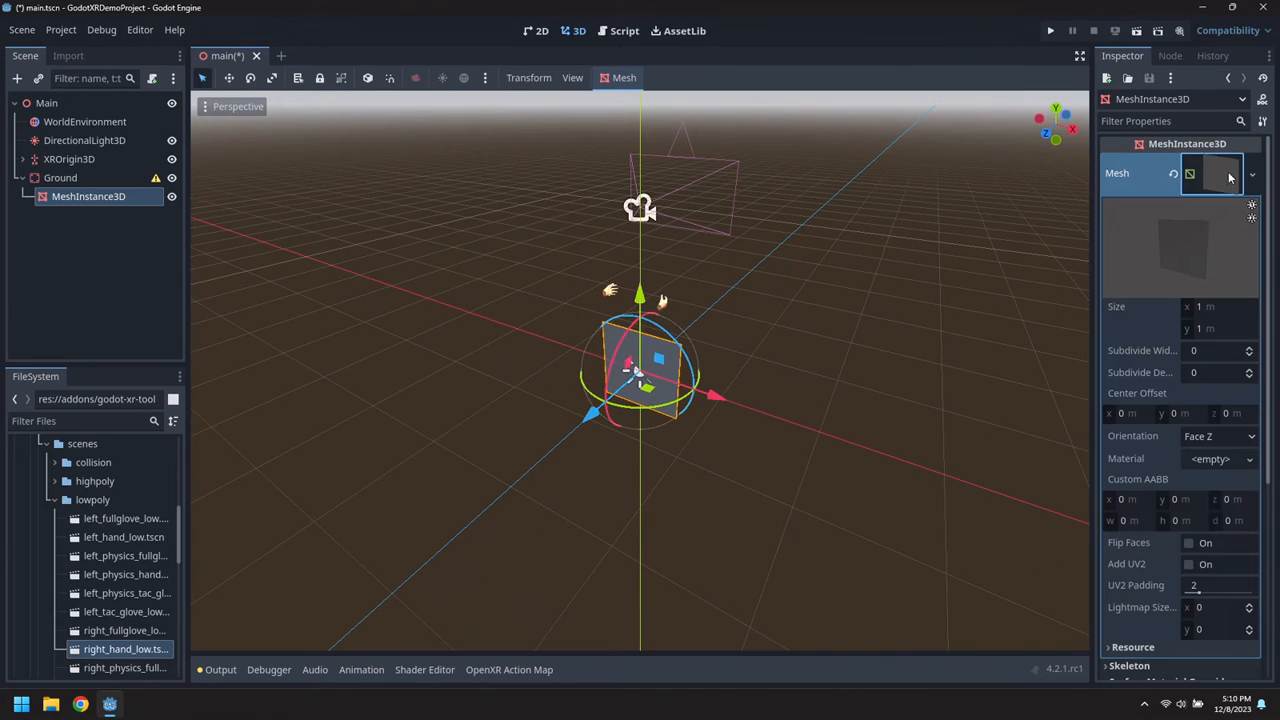
{"action": "left_click", "coordinate": [1213, 306]}
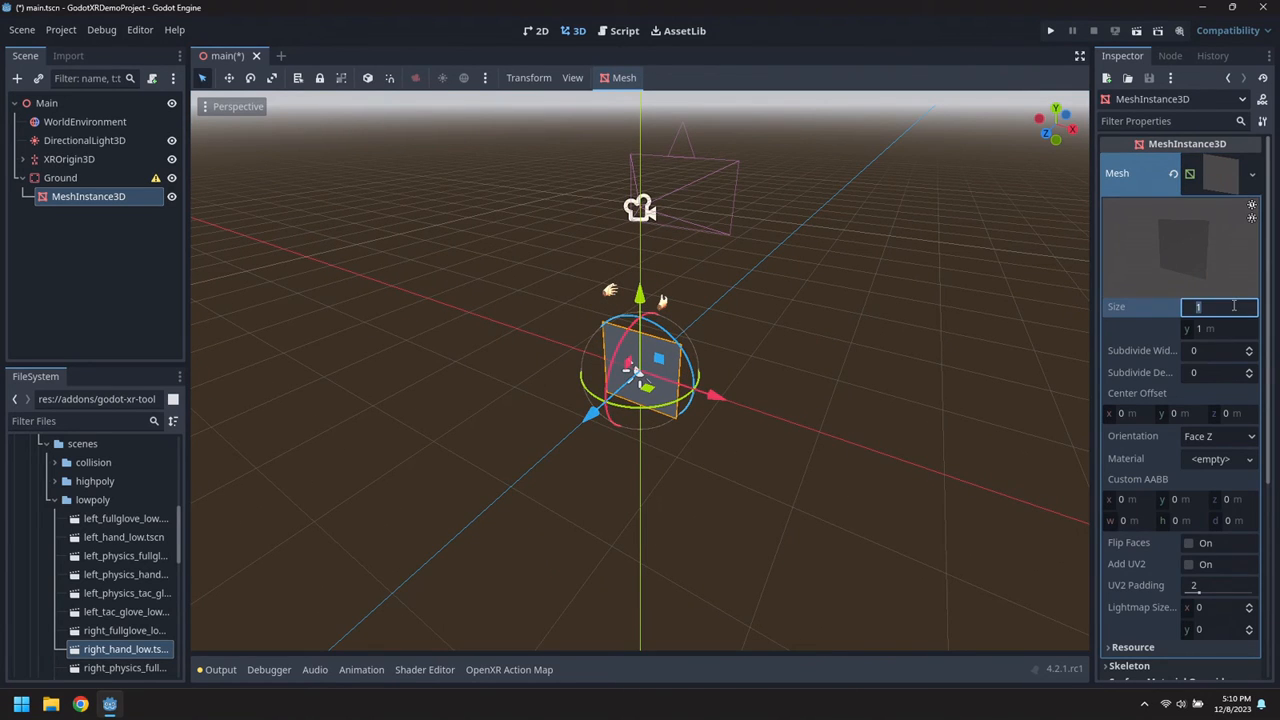
{"action": "type", "text": "30 m"}
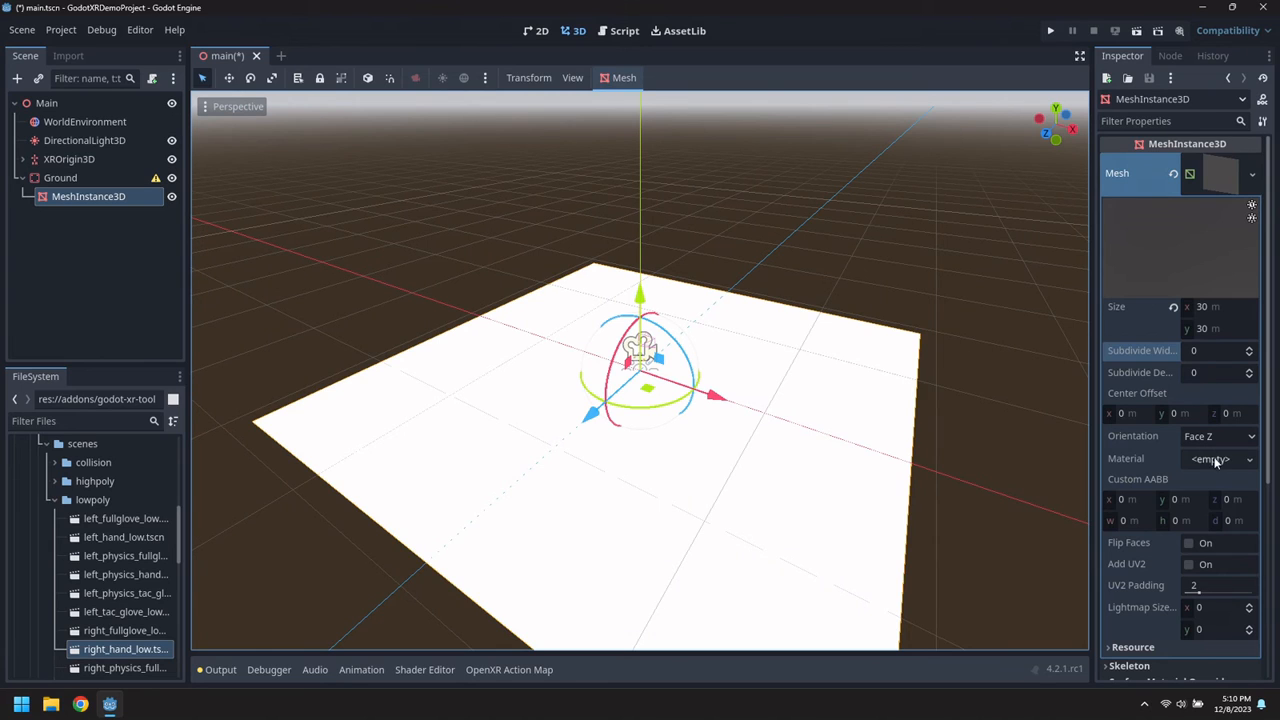
Give the plane a new StandardMaterial3D with a green albedo colour.
{"action": "left_click", "coordinate": [1215, 459]}
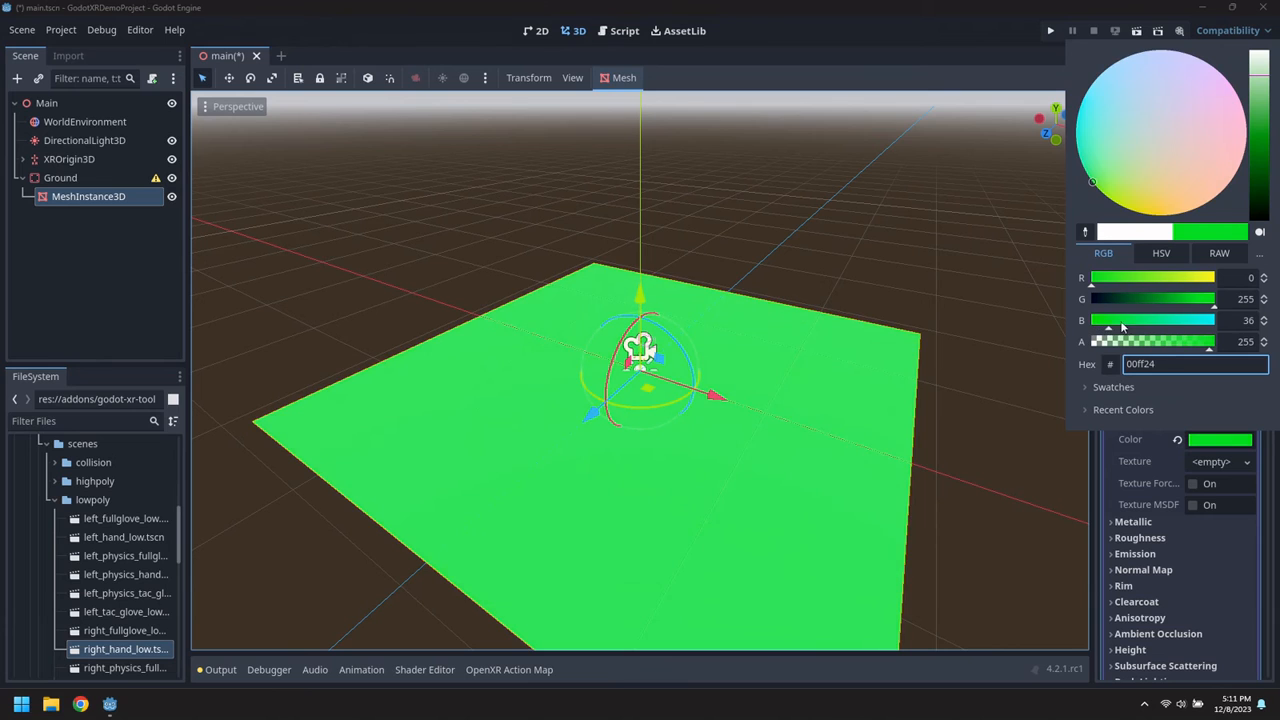
{"action": "left_click_drag", "start_coordinate": [1214, 298], "coordinate": [1130, 298]}
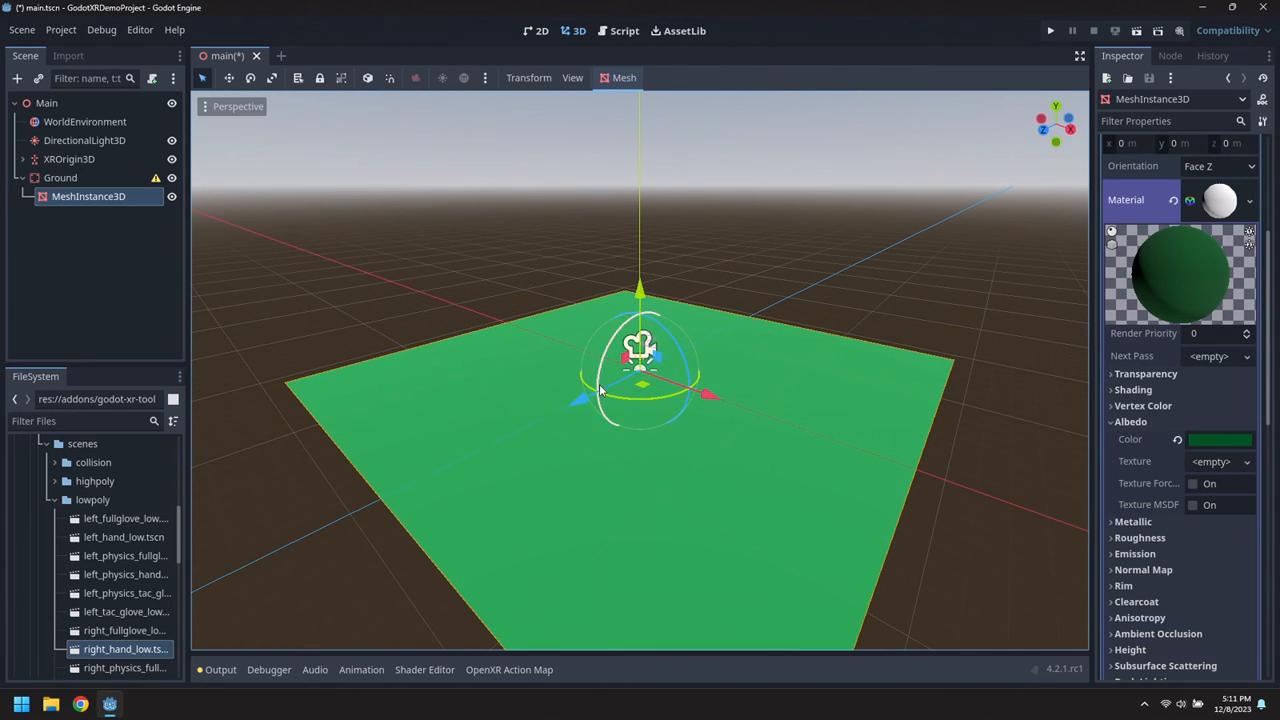
Add a CollisionShape3D under Ground with a new BoxShape3D sized 30, 1, 30.
{"action": "right_click", "coordinate": [60, 177]}
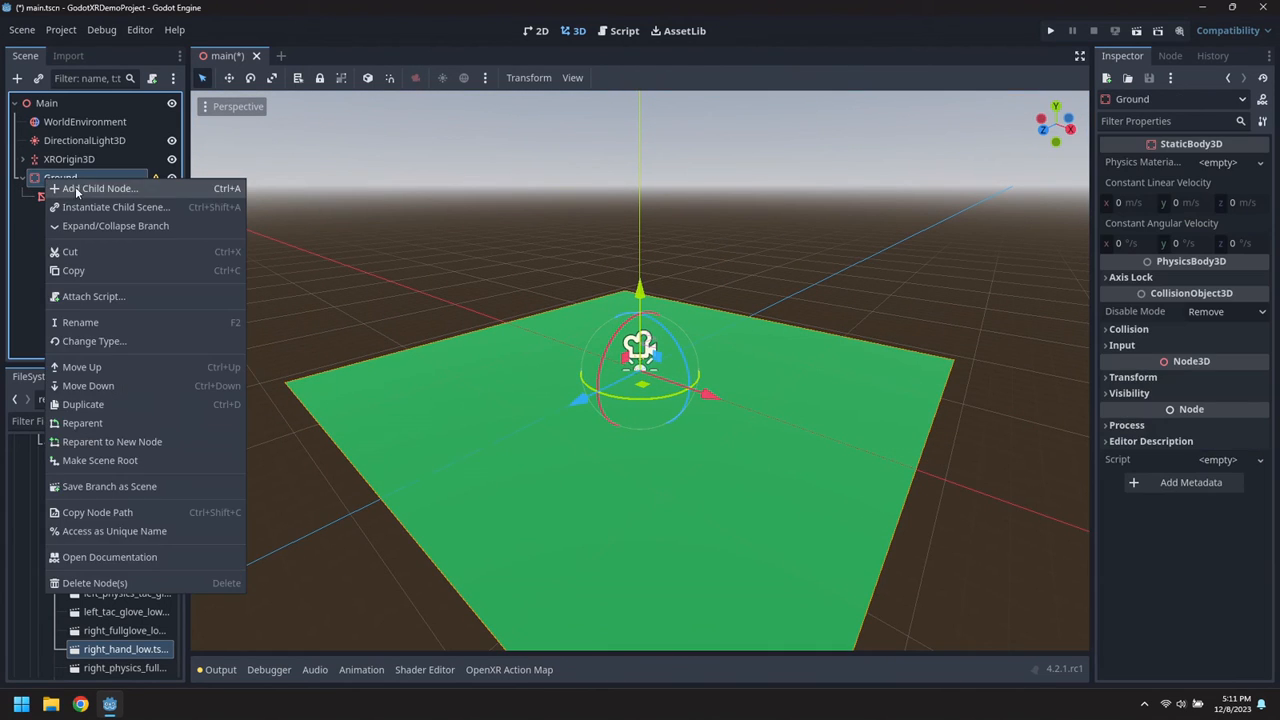
{"action": "left_click", "coordinate": [99, 188]}
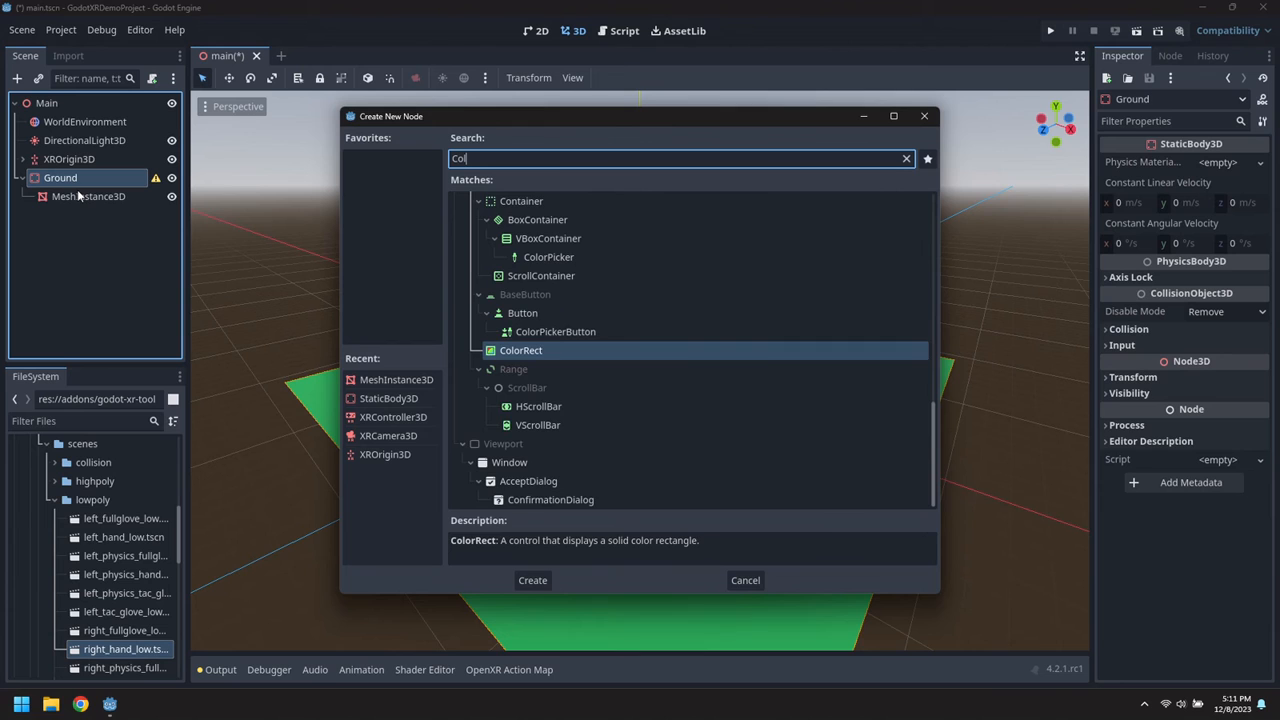
{"action": "left_click", "coordinate": [532, 580]}
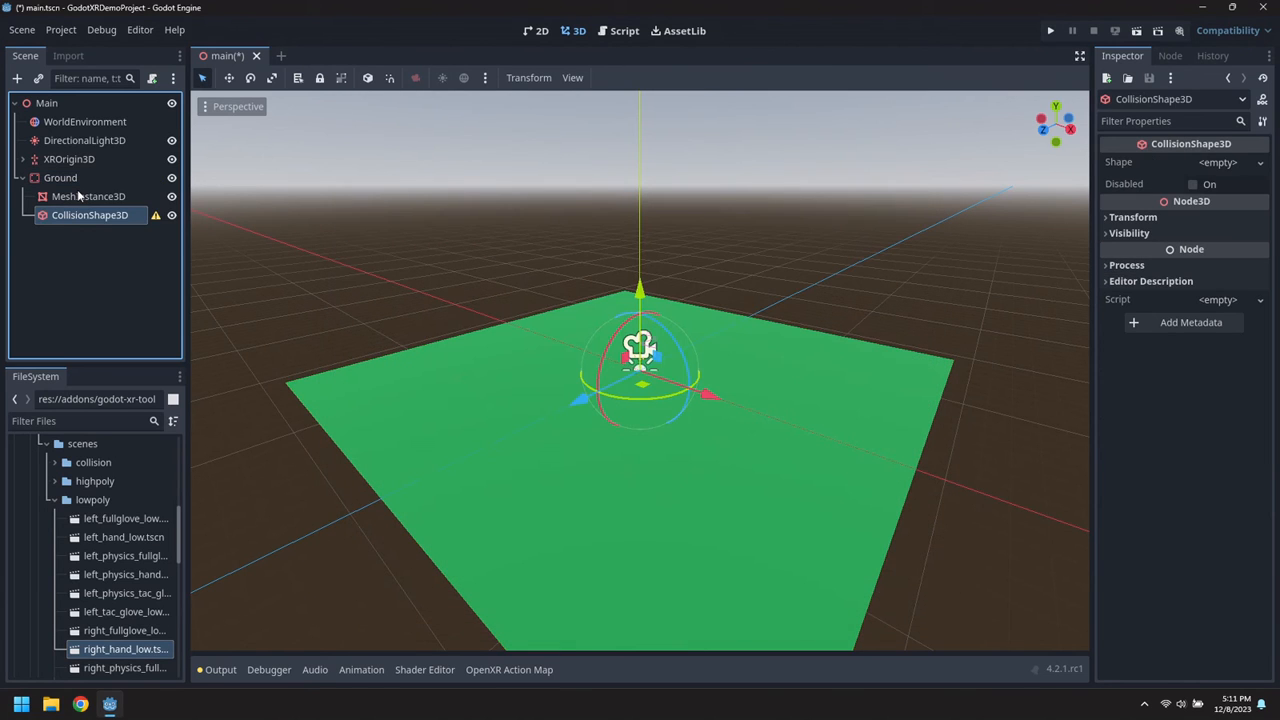
{"action": "left_click", "coordinate": [1219, 161]}
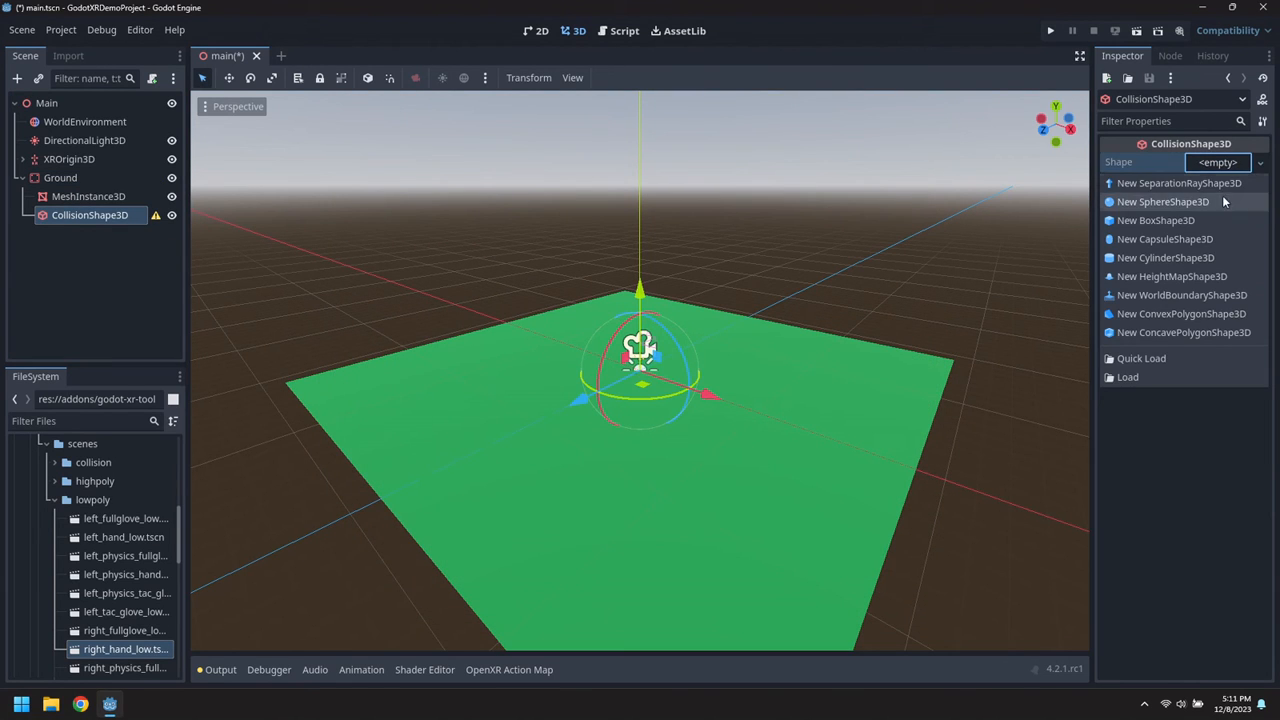
{"action": "left_click", "coordinate": [1147, 220]}
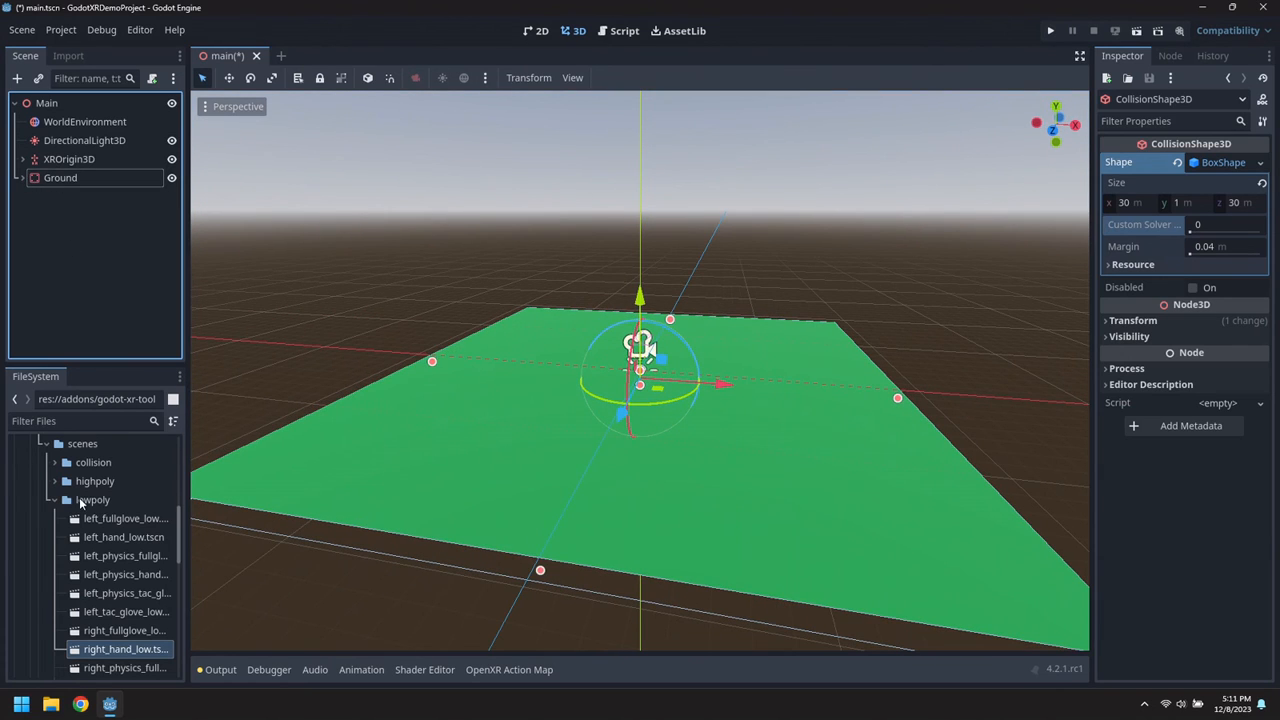
{"action": "scroll", "scroll_direction": "down", "scroll_amount": 3}
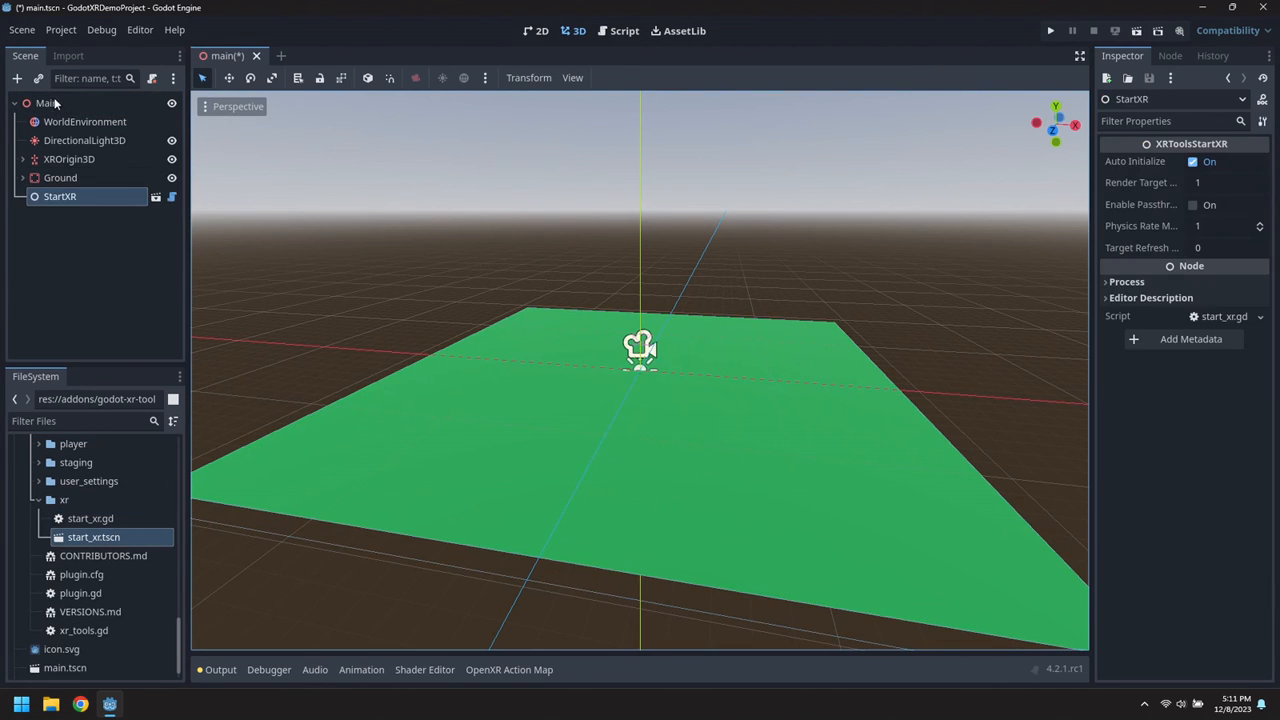
Save main.tscn with StartXR included, collapse the FileSystem folders, and launch the project.
{"action": "key", "text": "ctrl+s"}
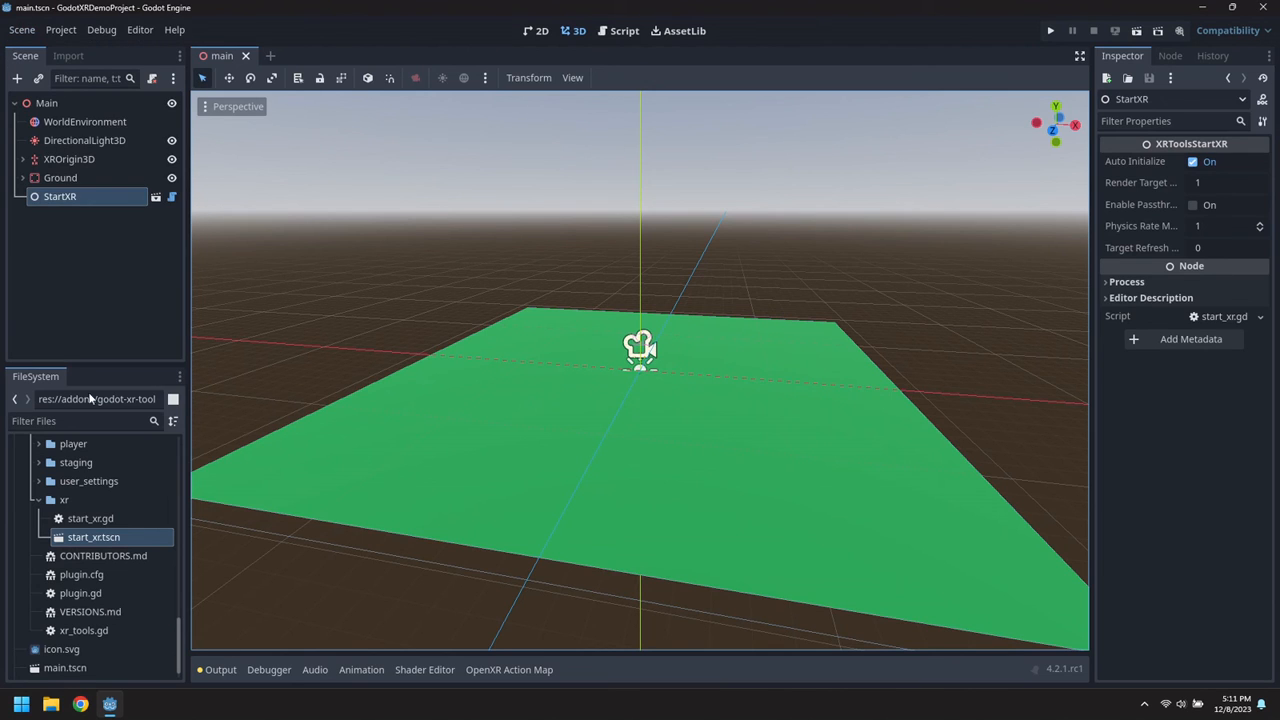
{"action": "scroll", "scroll_direction": "down", "scroll_amount": 3}
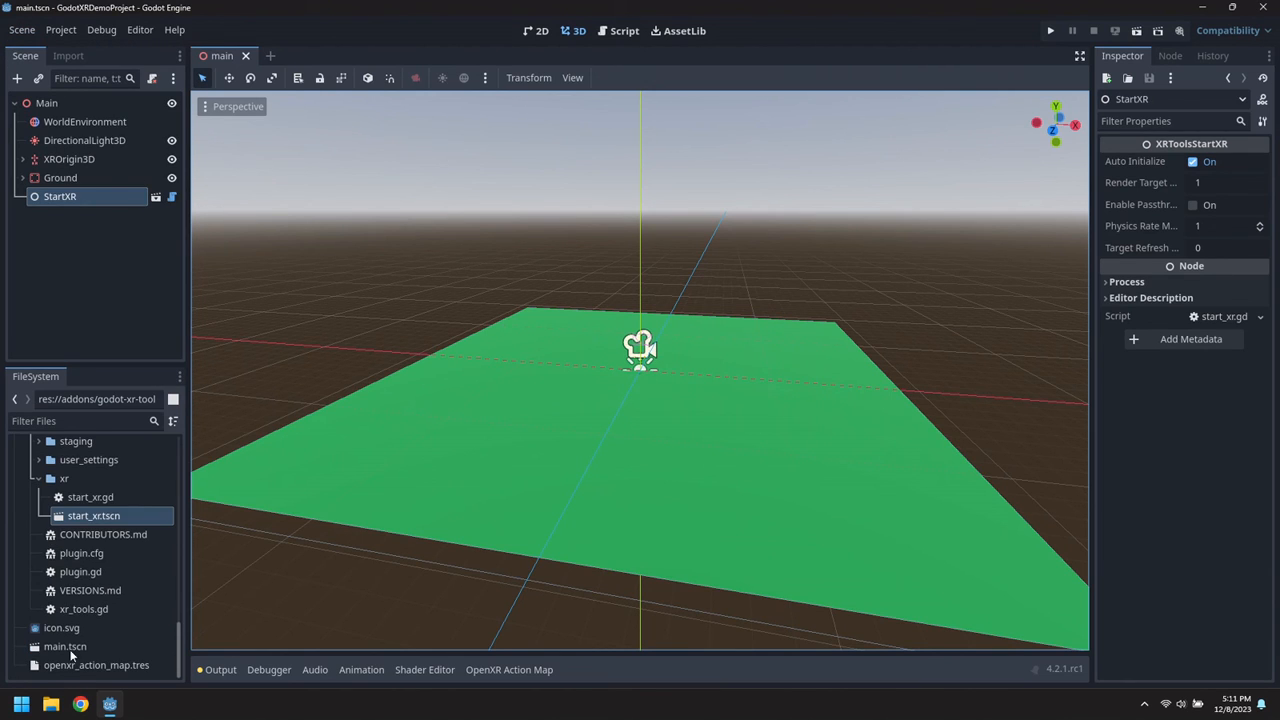
{"action": "right_click", "coordinate": [60, 647]}
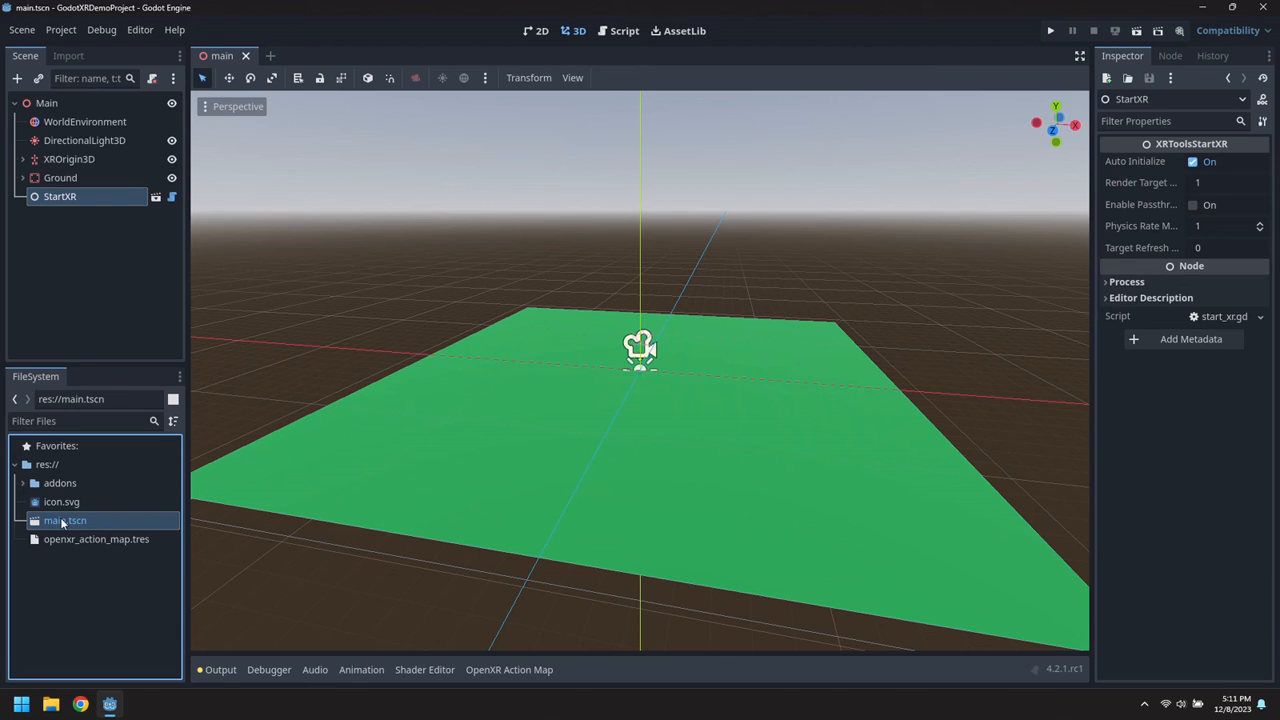
{"action": "mouse_move", "coordinate": [93, 48]}
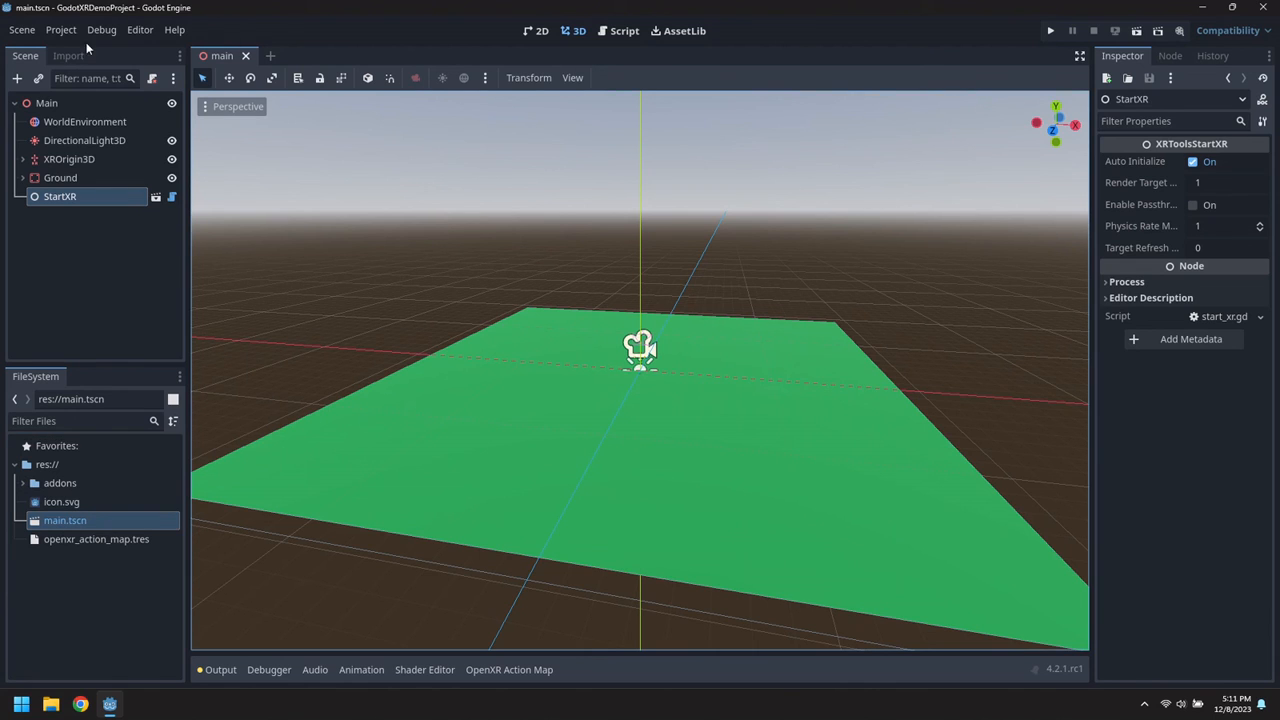
{"action": "left_click", "coordinate": [1042, 30]}
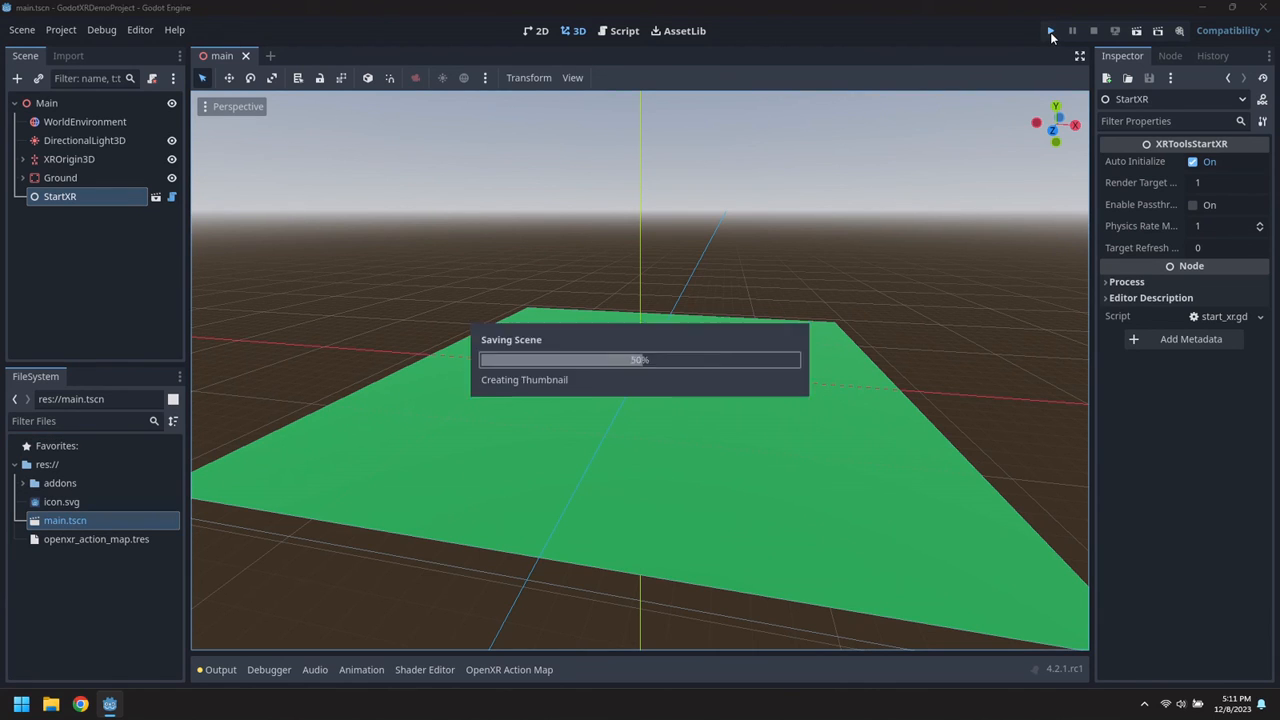
Run the project until OpenXR reports XR started, then stop the running project.
{"action": "left_click", "coordinate": [1047, 30]}
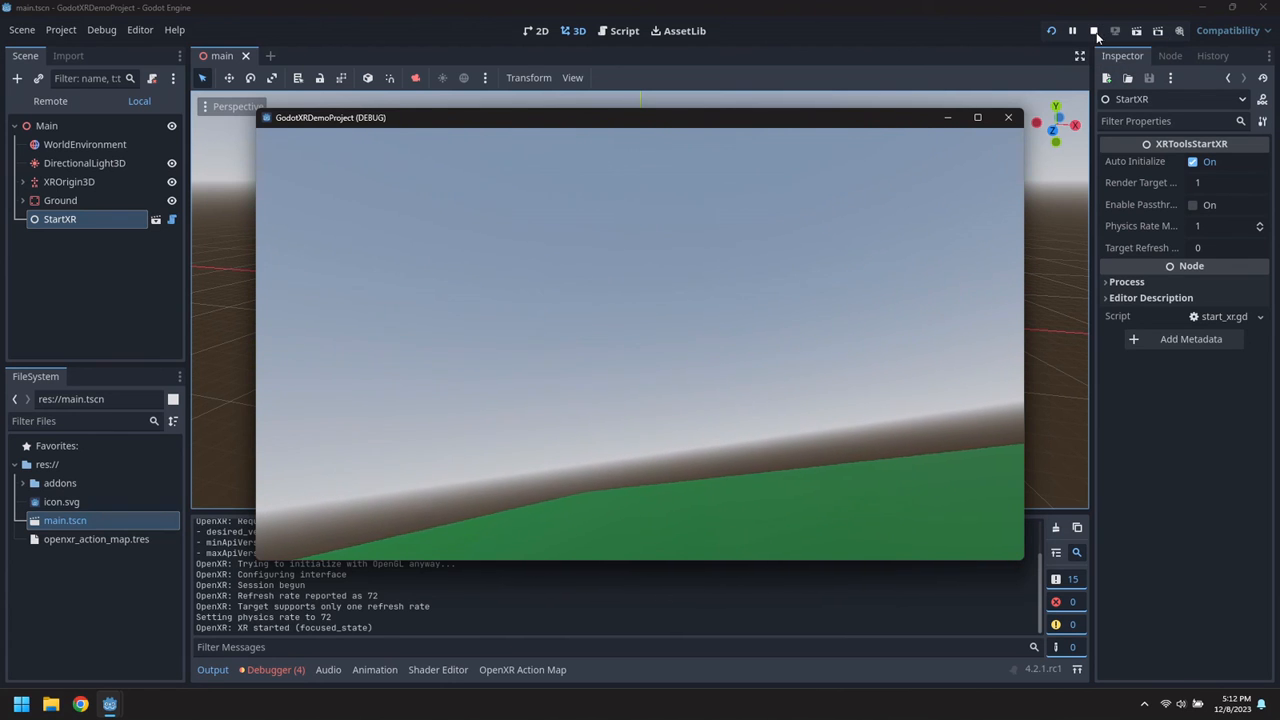
{"action": "left_click", "coordinate": [1095, 30]}
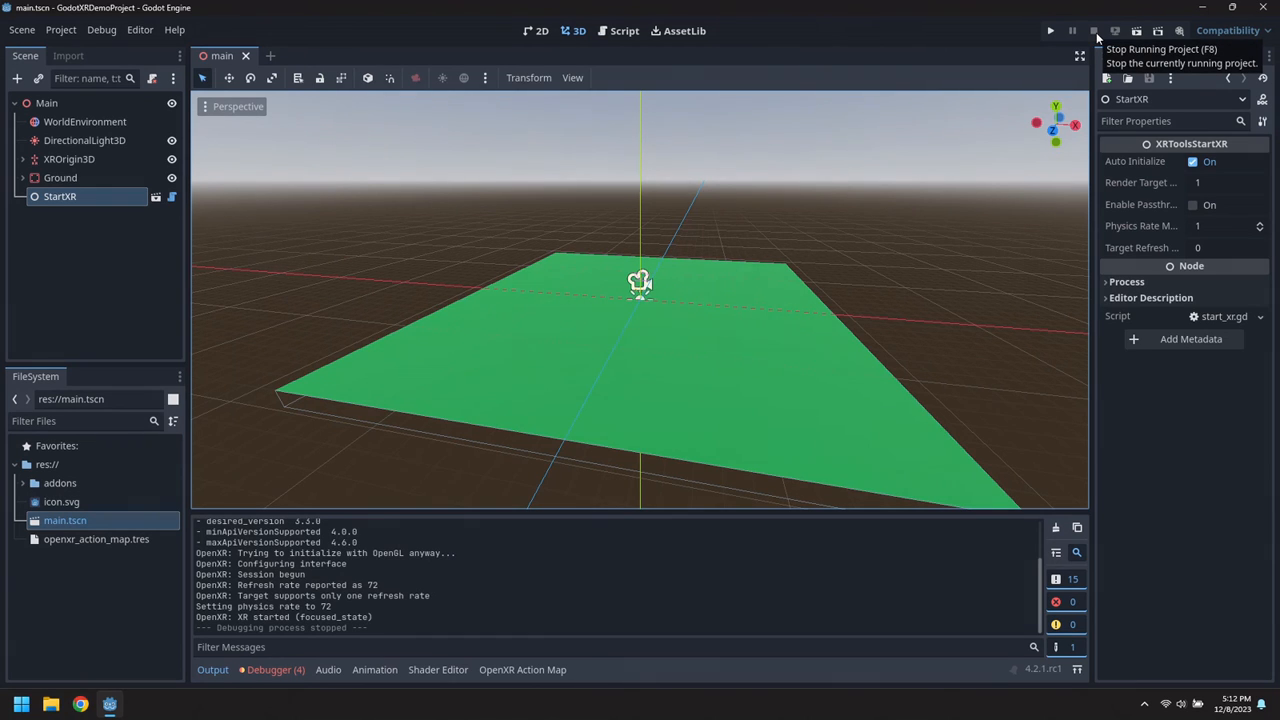
{"action": "left_click", "coordinate": [1094, 30]}
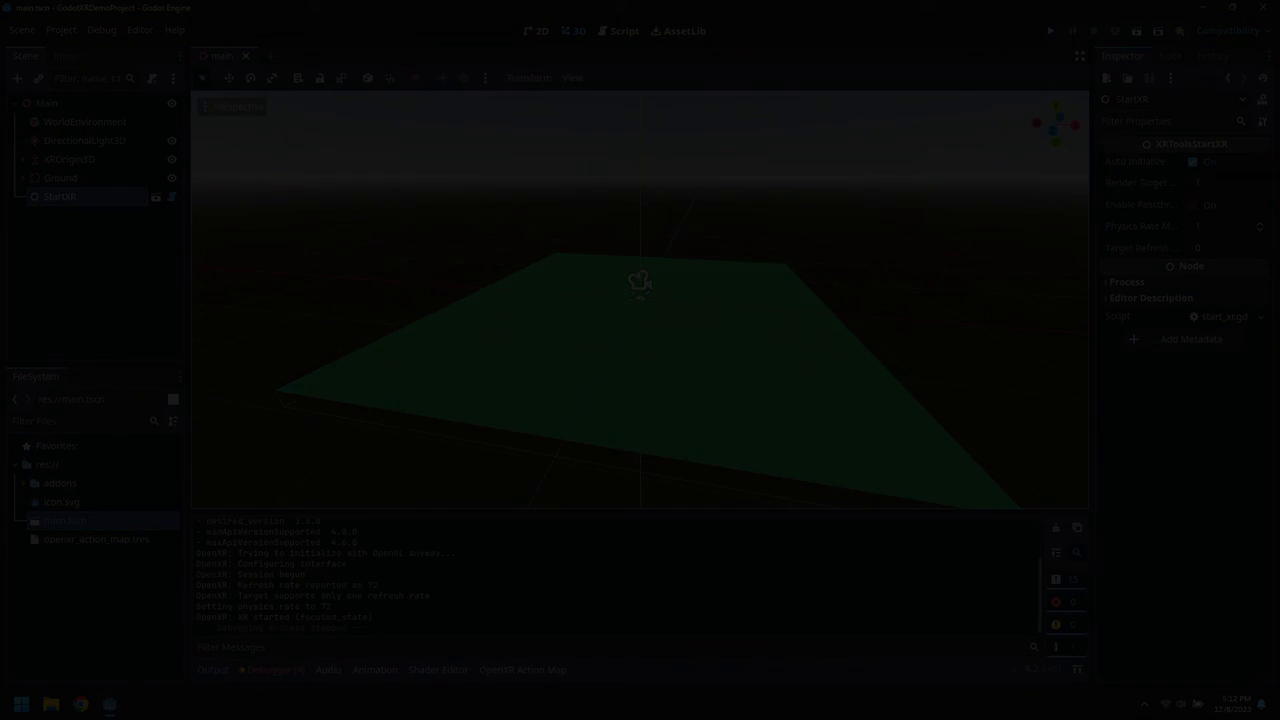